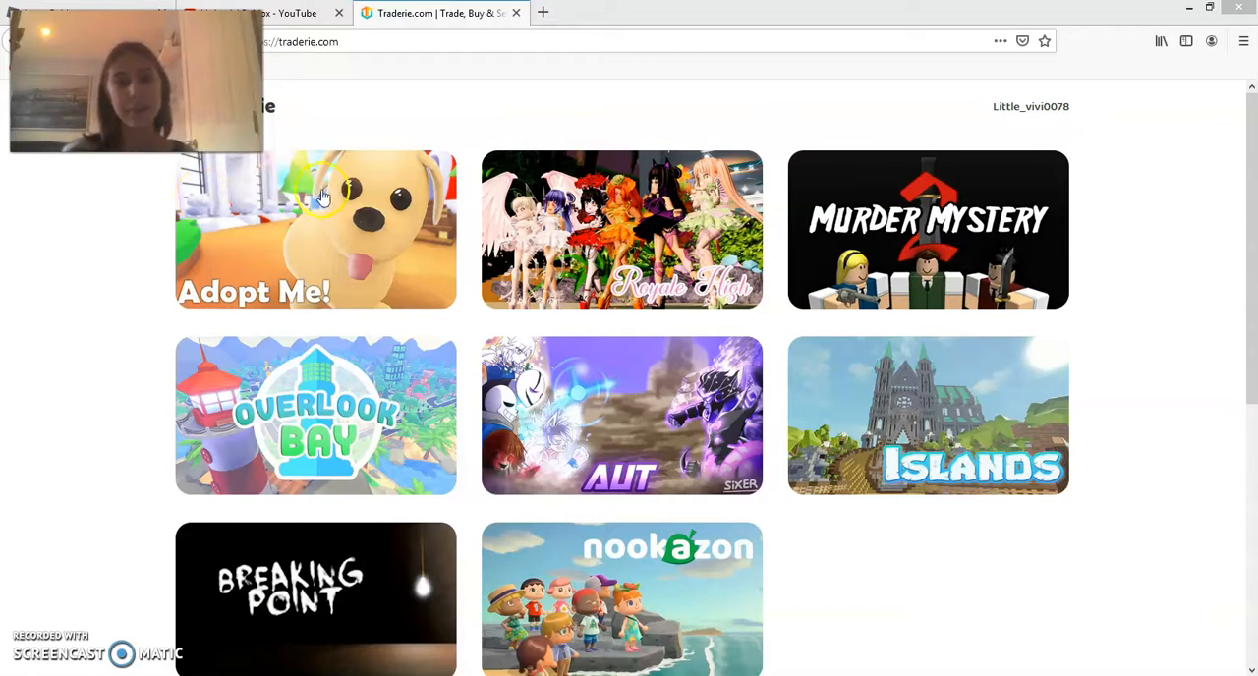
mouse_move(777, 259)
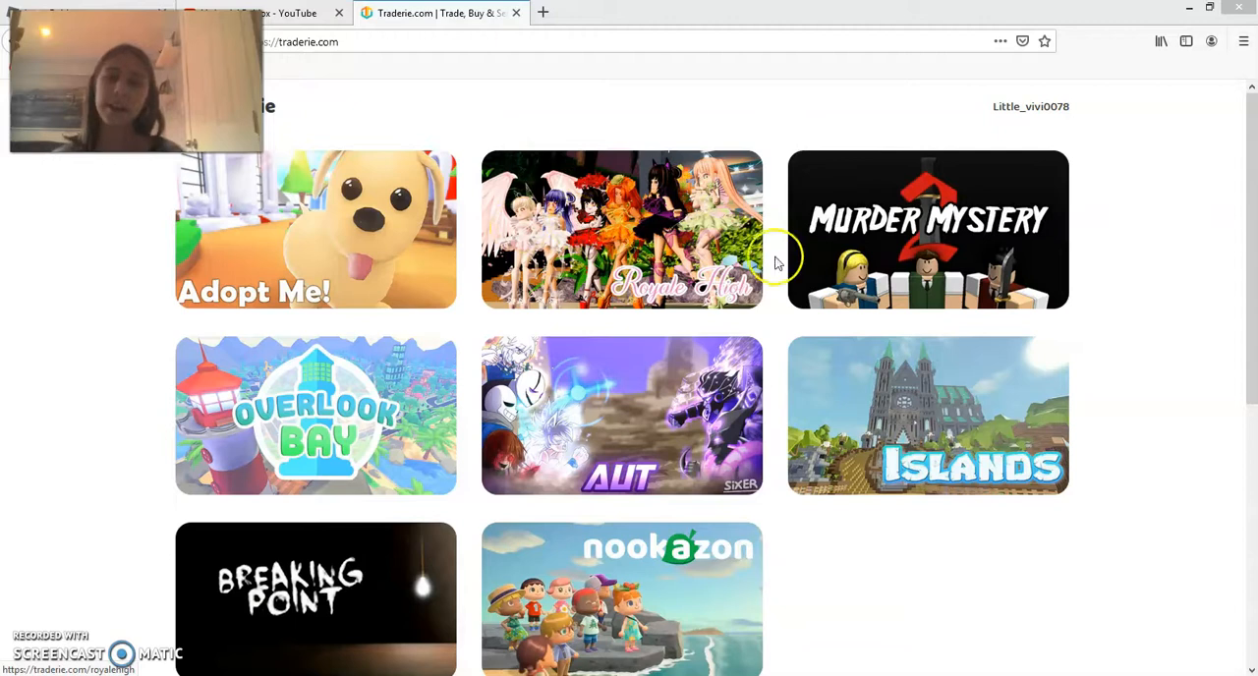
mouse_move(393, 409)
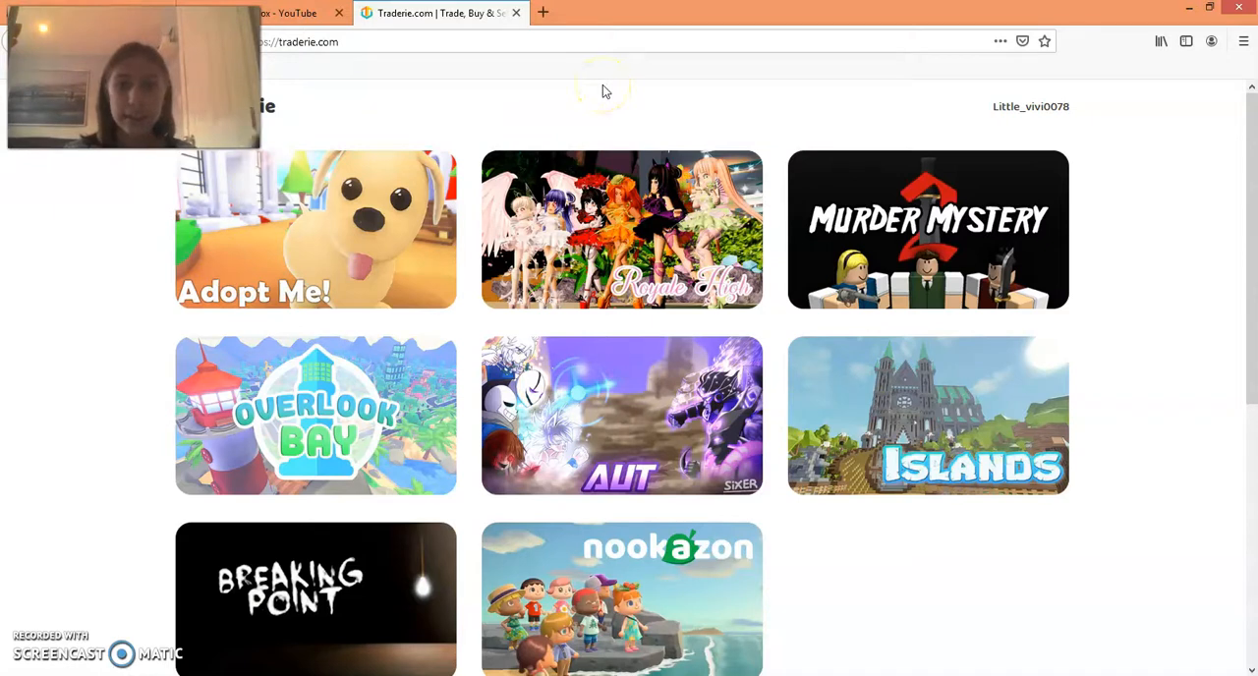
mouse_move(362, 226)
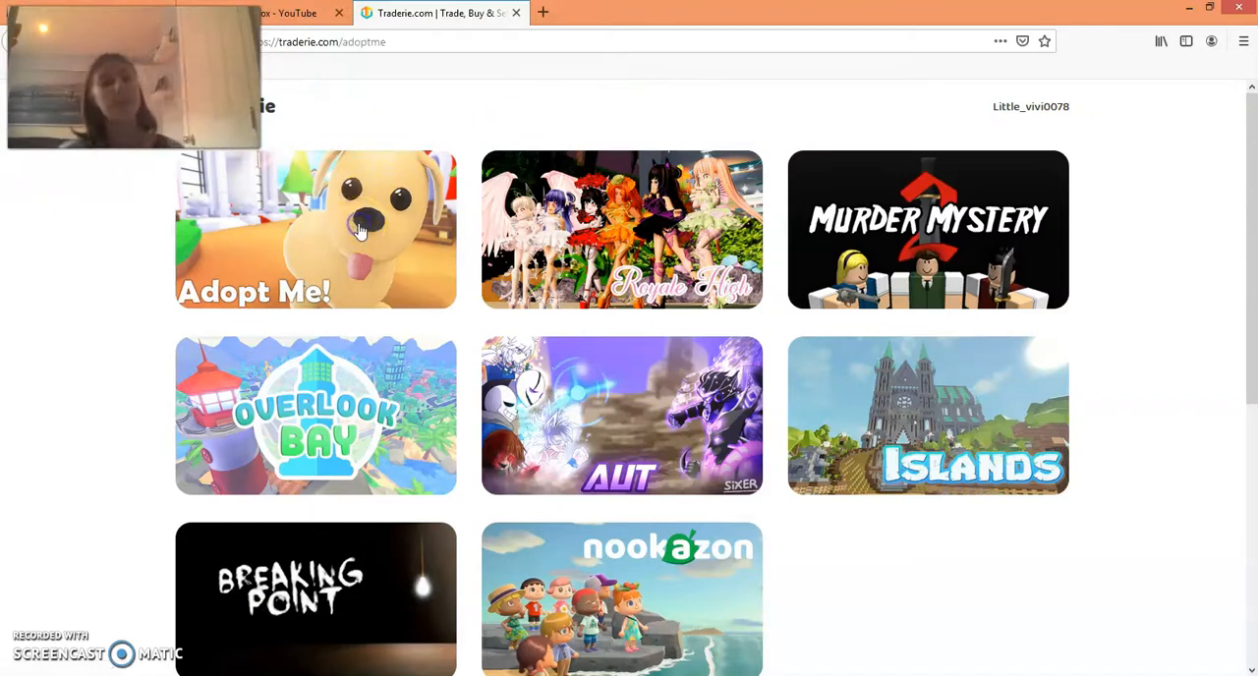
- Search the Adopt Me catalogue for Cow, choose the Neon variant, and reach the En Vente listings
left_click(315, 230)
type("cow")
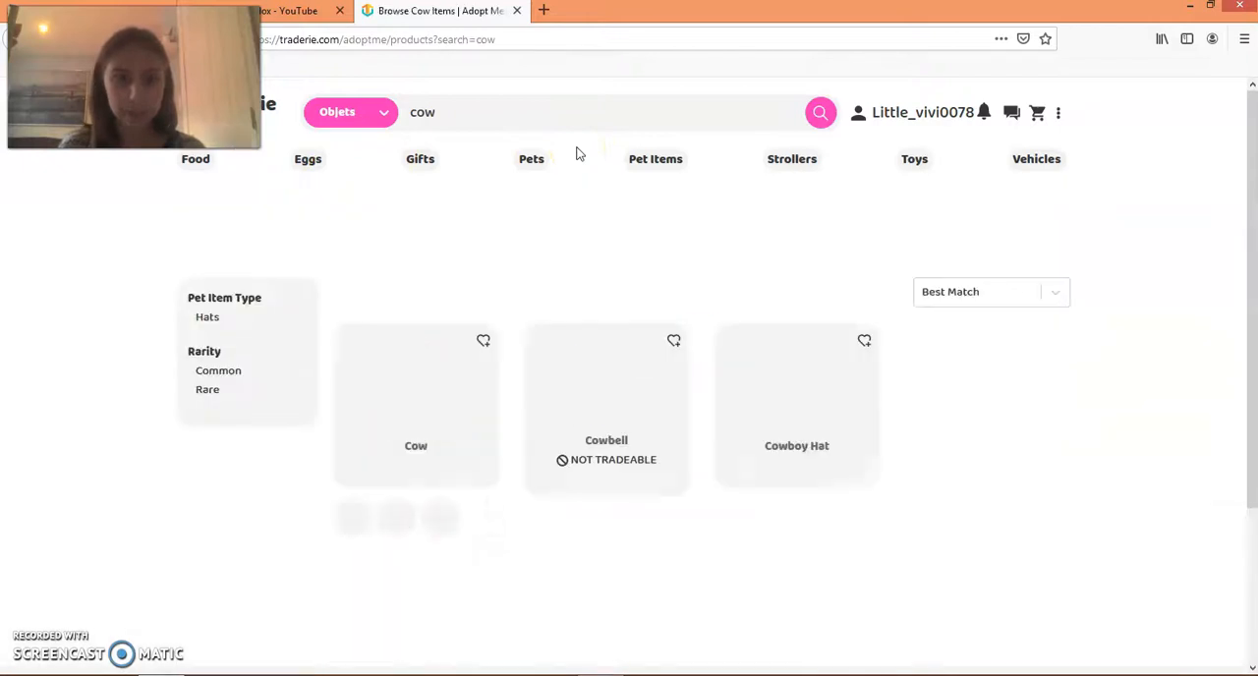
left_click(417, 393)
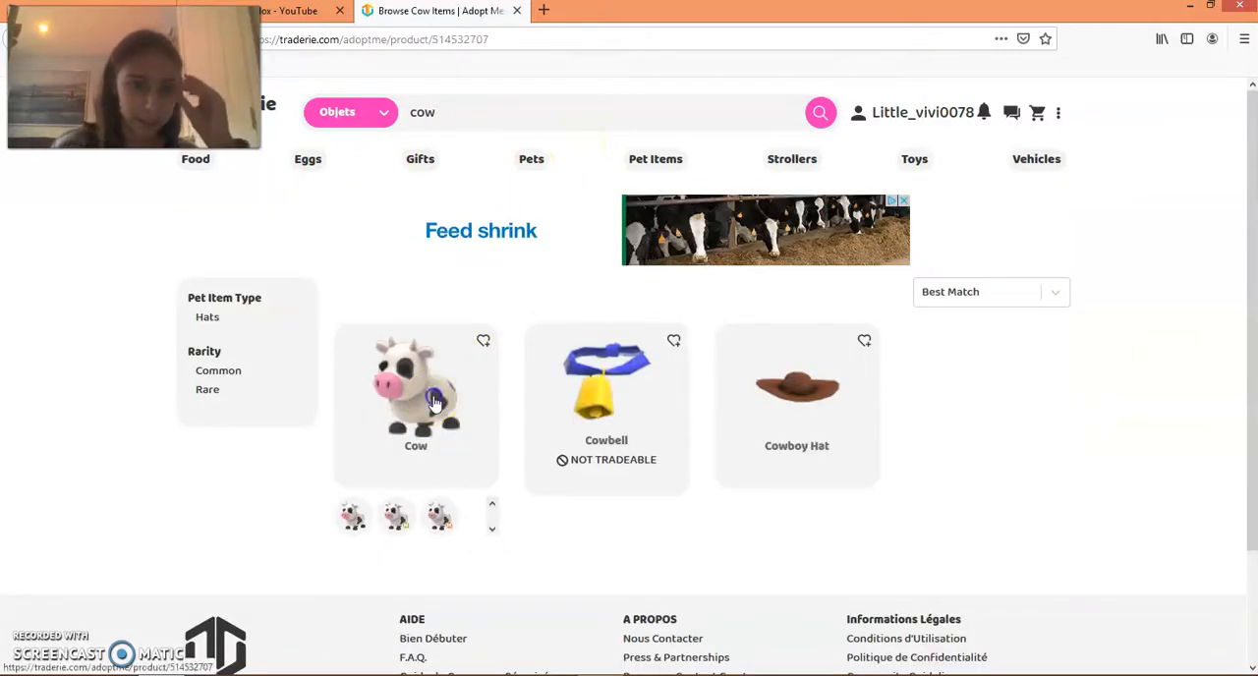
left_click(417, 390)
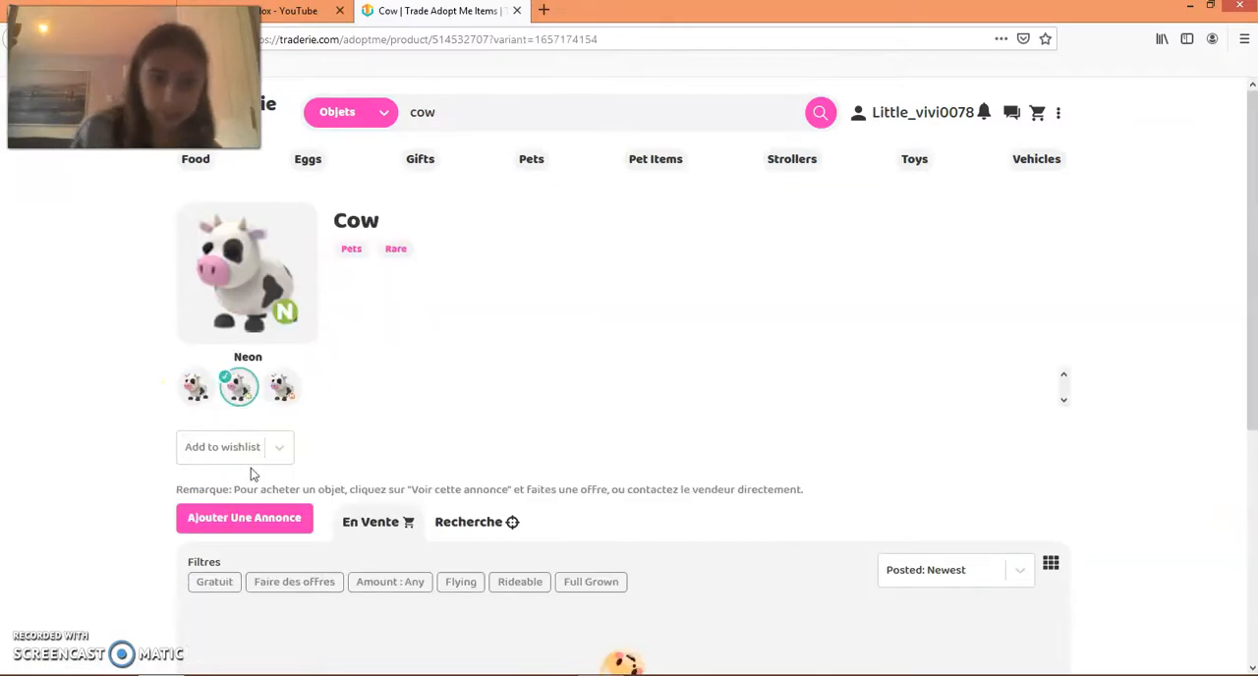
scroll("down", 3)
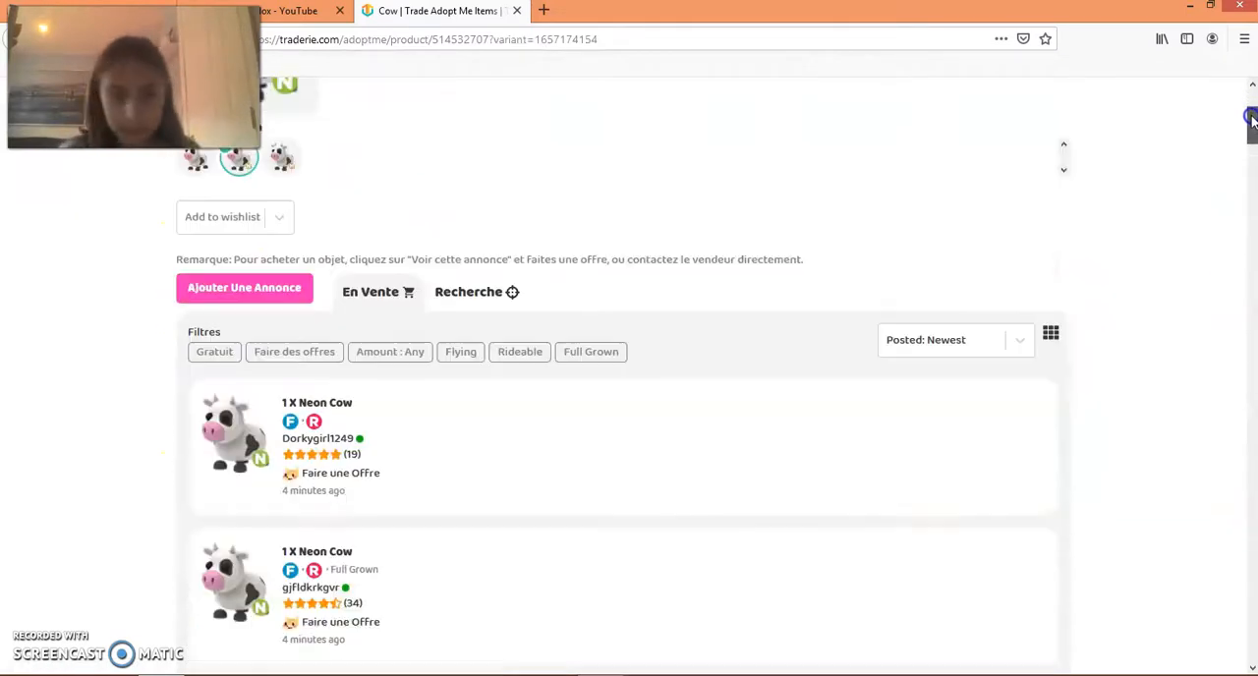
scroll("down", 3)
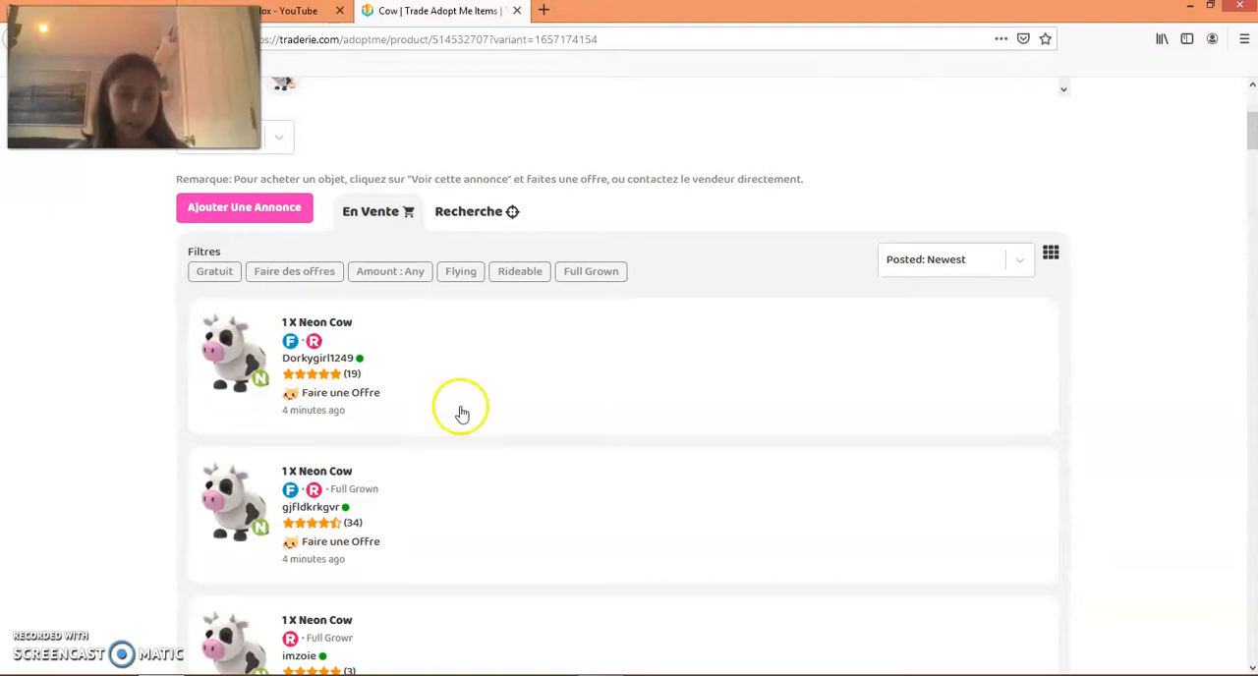
- Start an offer (Faire une Offre) on the first Neon Cow listing
left_click(317, 322)
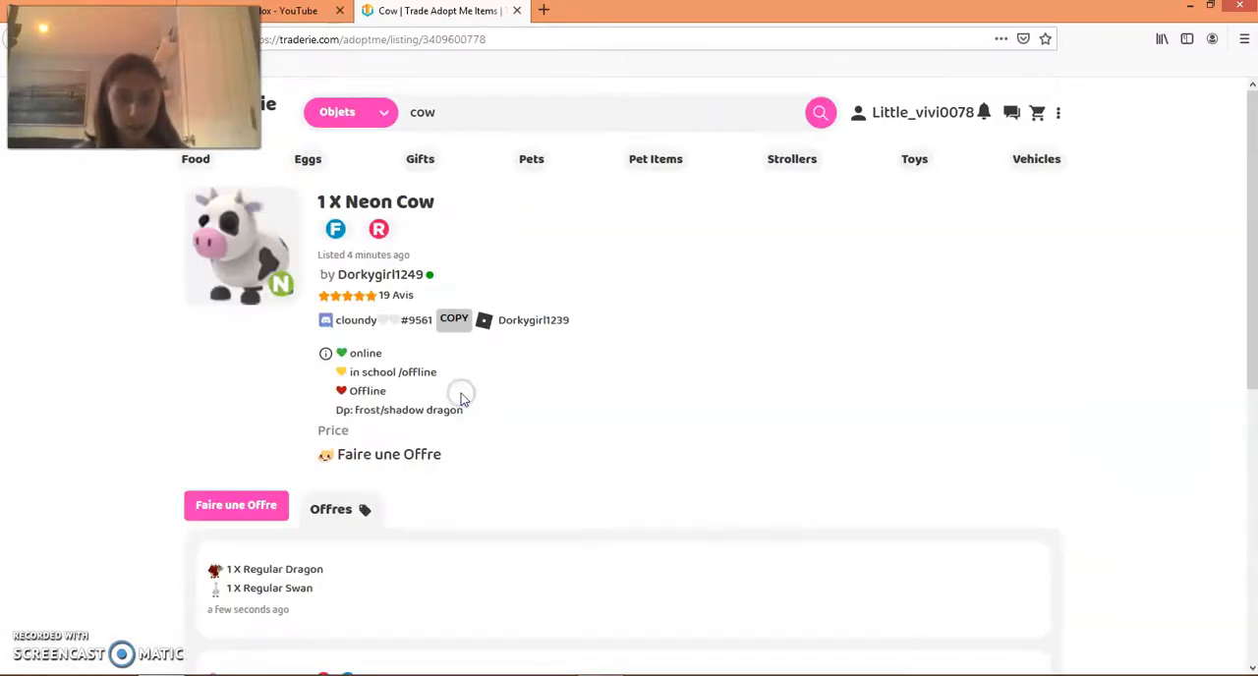
left_click(236, 504)
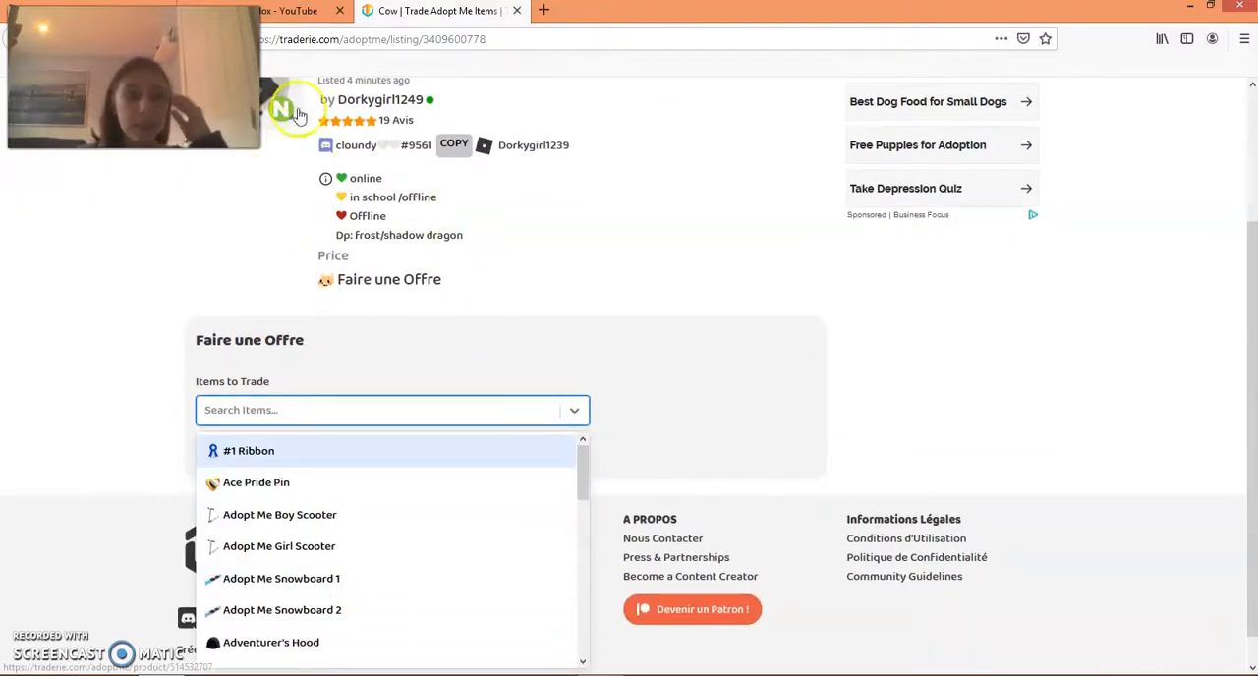
mouse_move(511, 358)
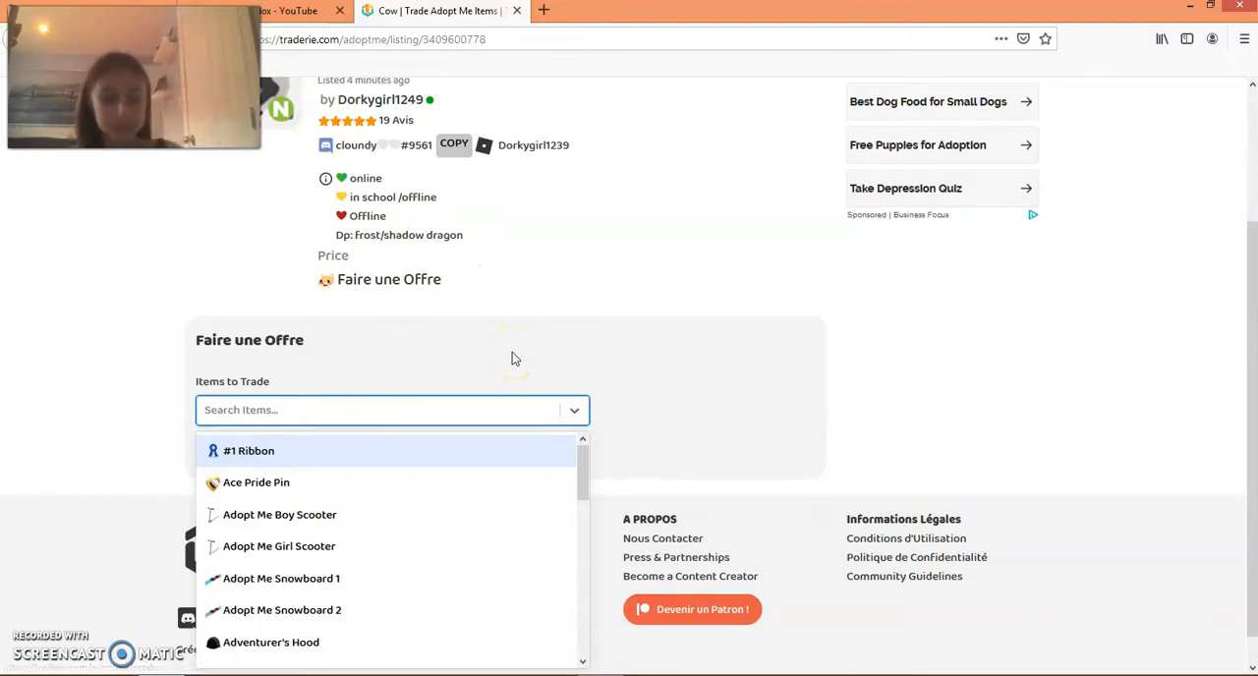
- Search 'ginger cat', select the rideable Neon Ginger Cat, and submit the offer
type("ginger")
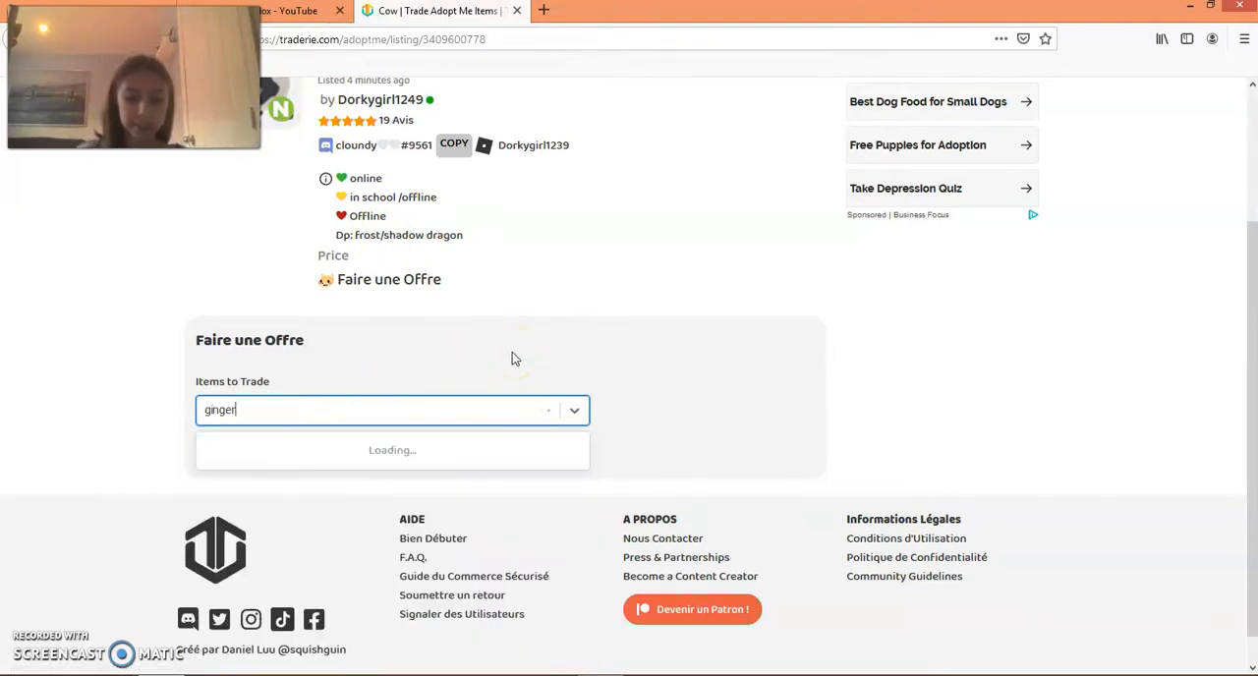
type("cat")
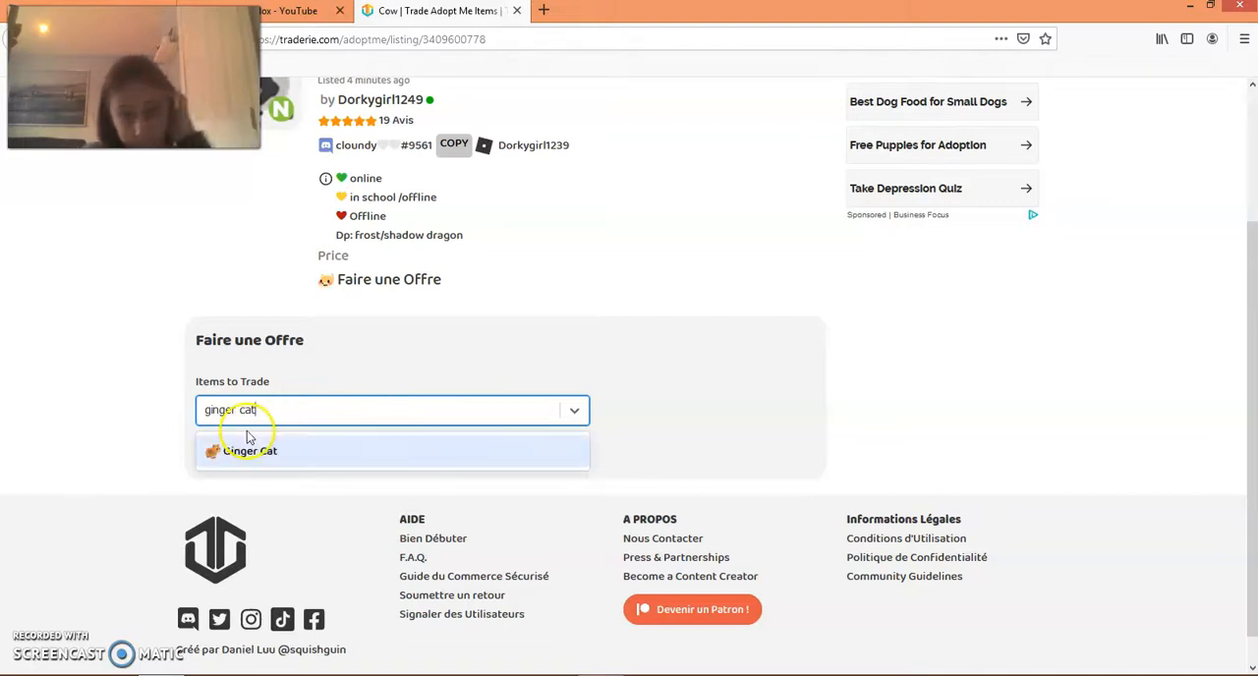
left_click(252, 451)
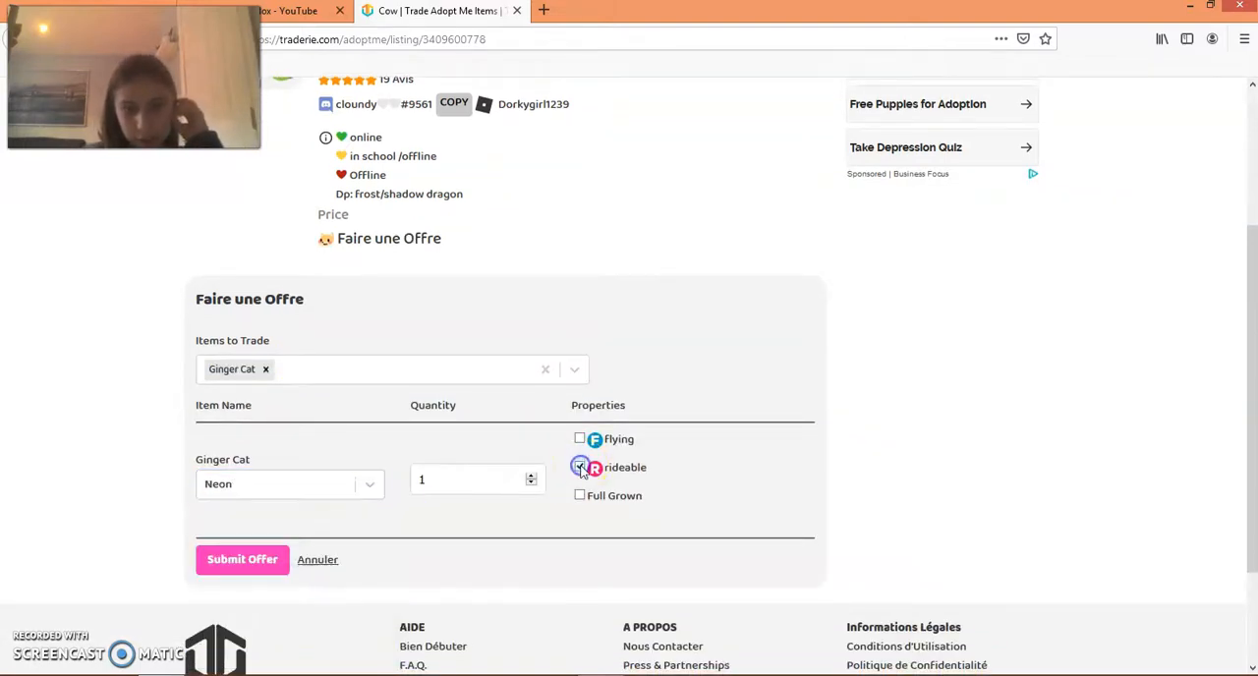
left_click(242, 558)
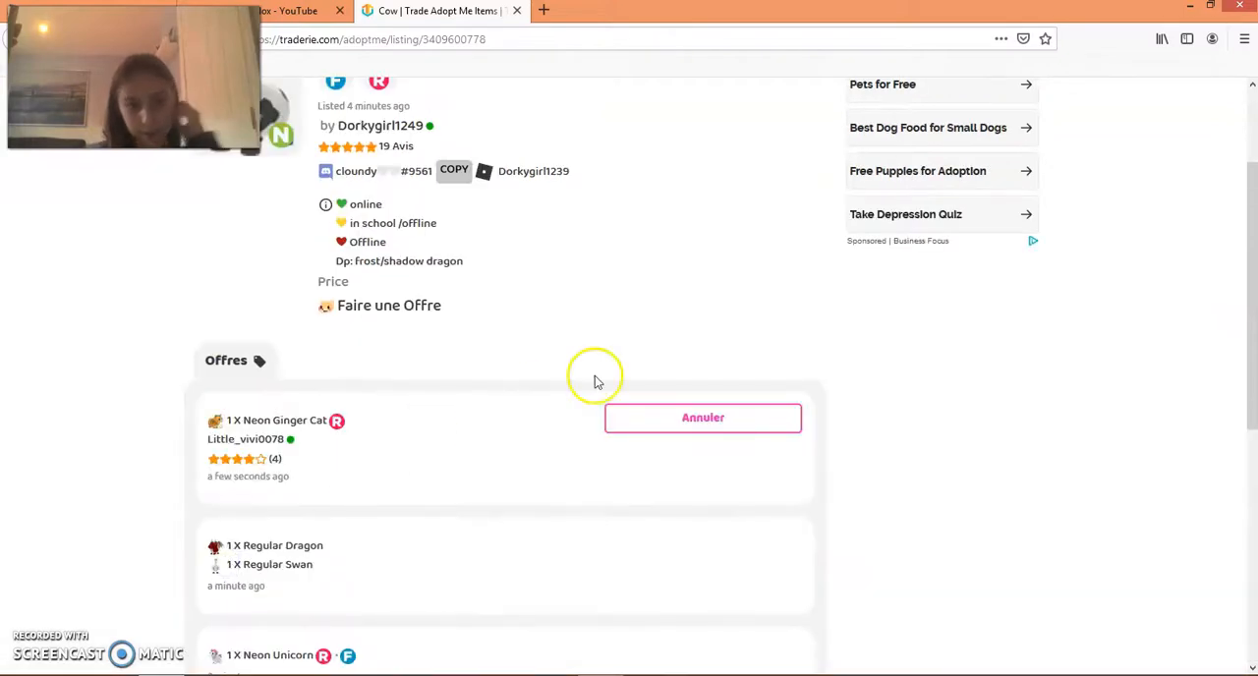
- Check recent notifications and review the Neon Cow listing with the Ginger Cat offer
scroll("down", 3)
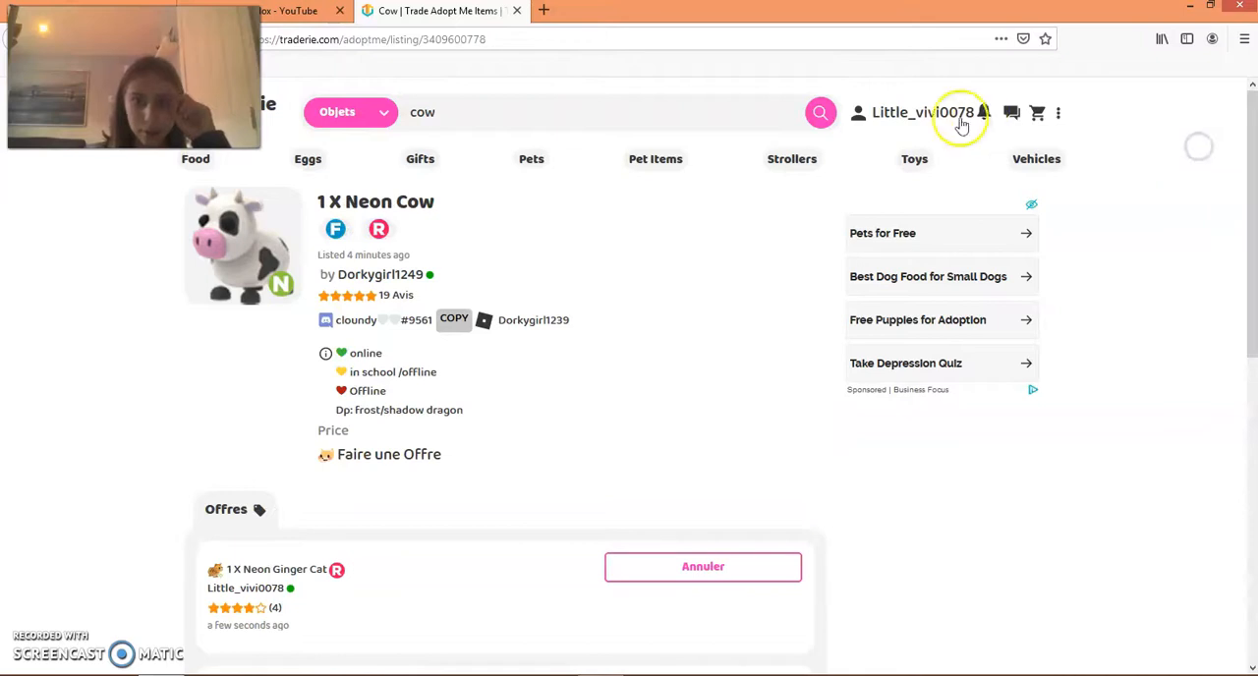
left_click(983, 112)
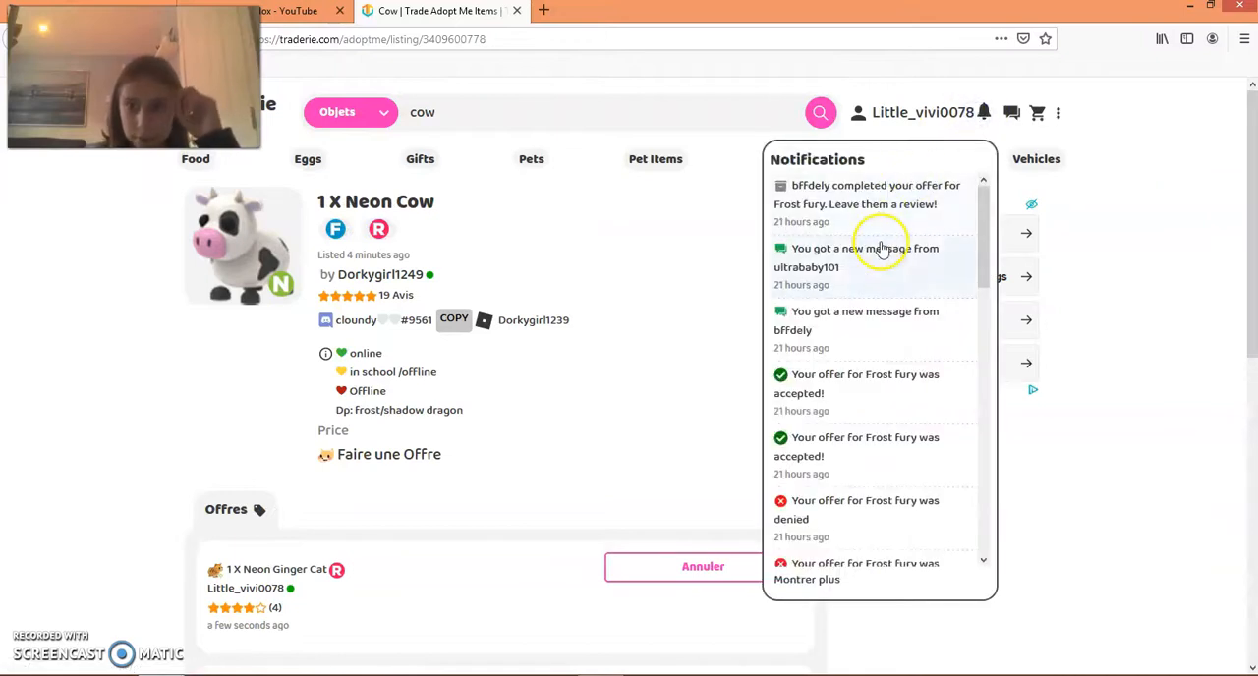
scroll("down", 3)
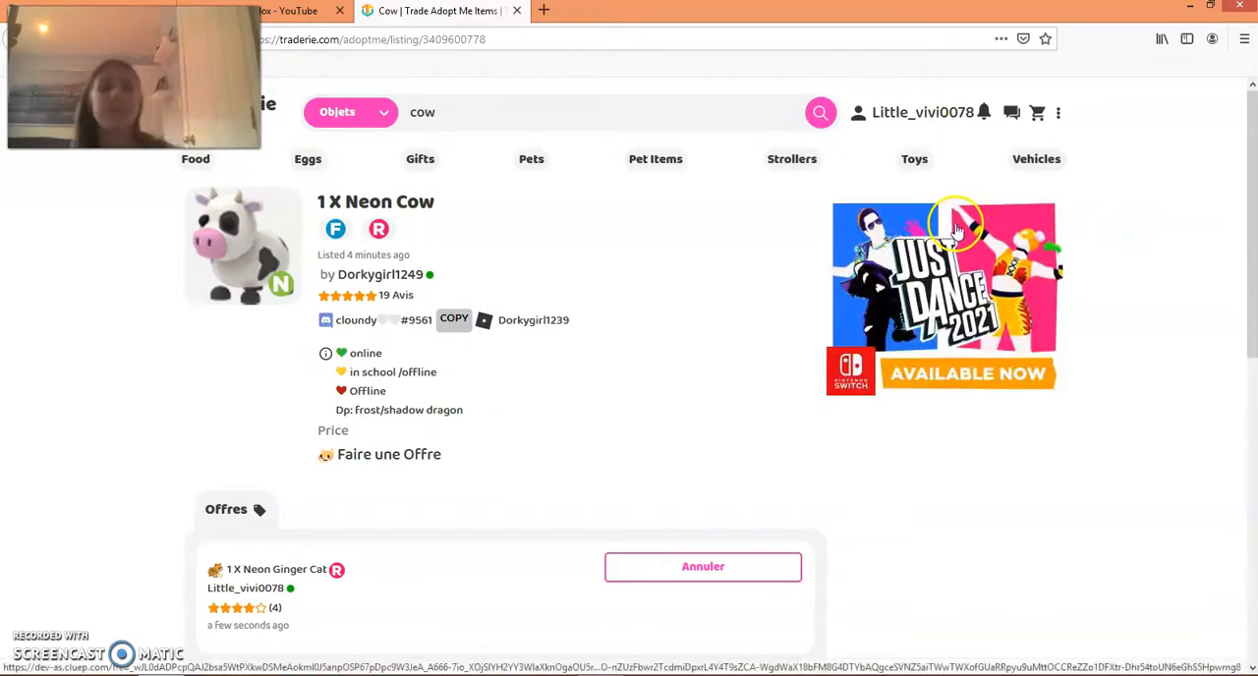
mouse_move(980, 147)
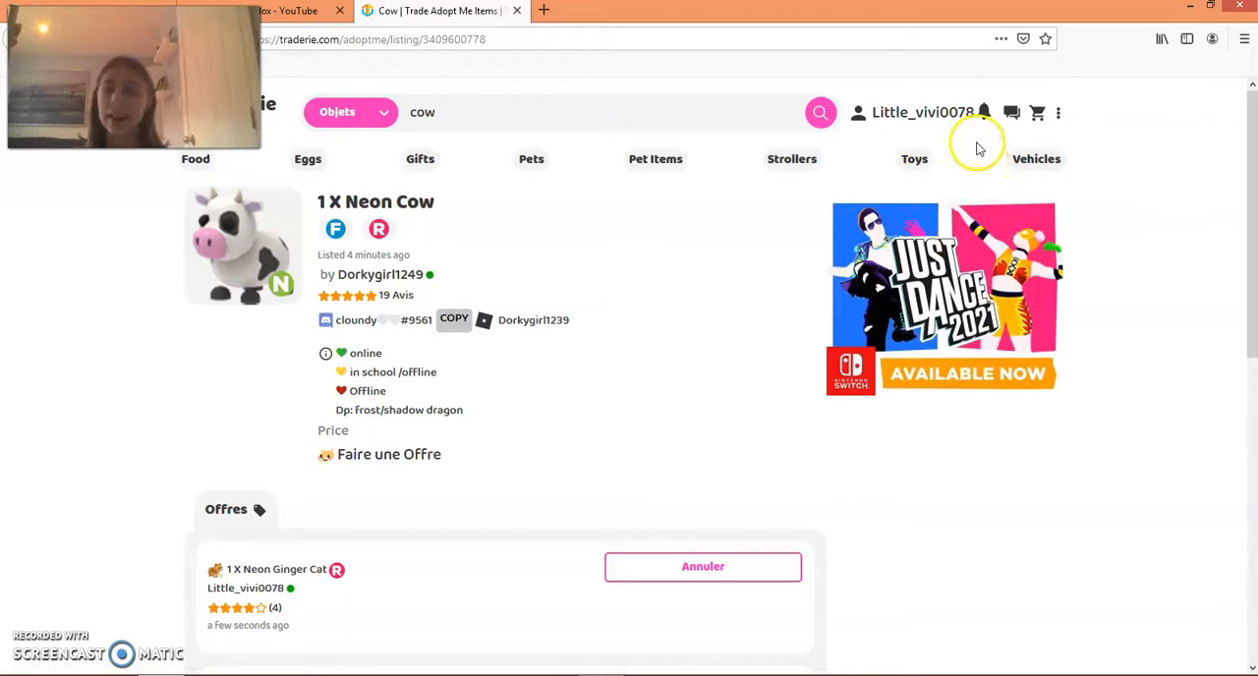
scroll("down", 3)
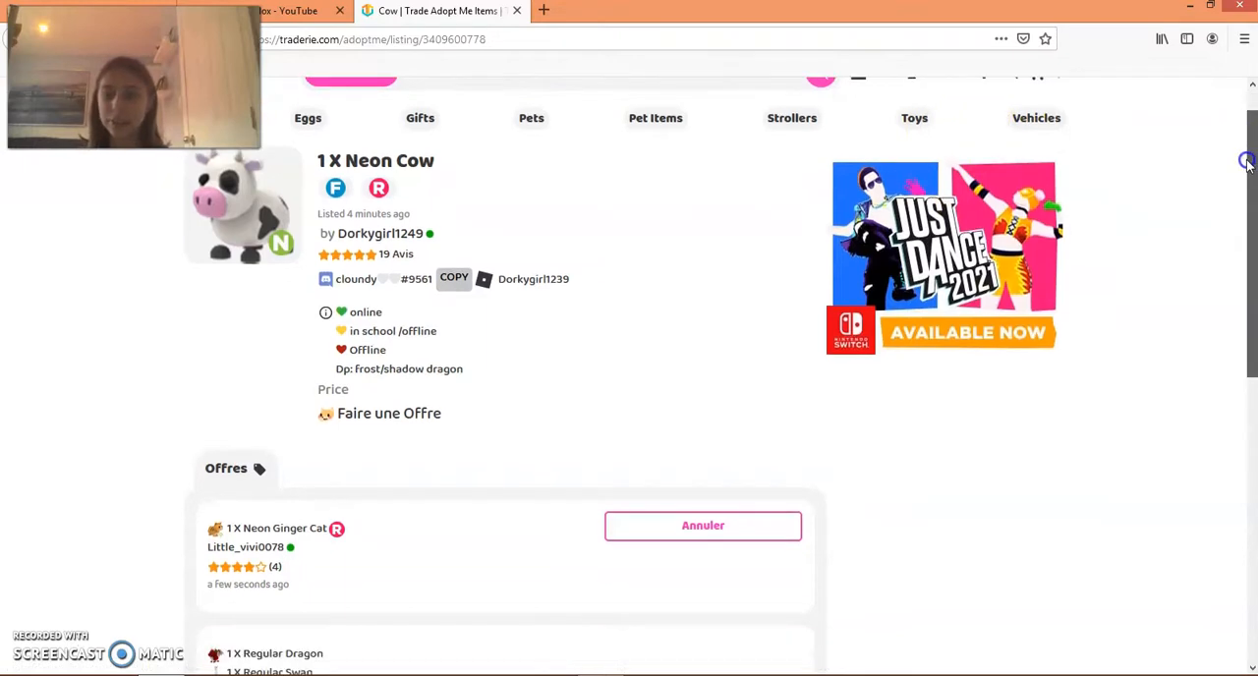
scroll("up", 3)
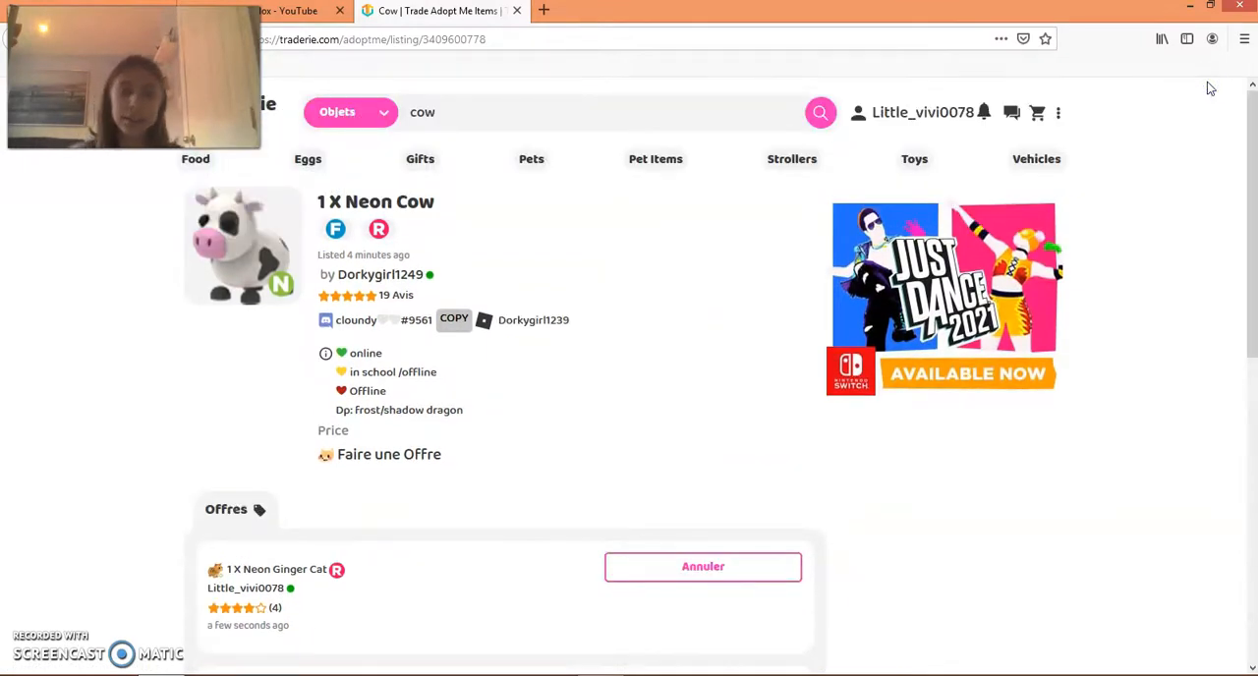
mouse_move(877, 130)
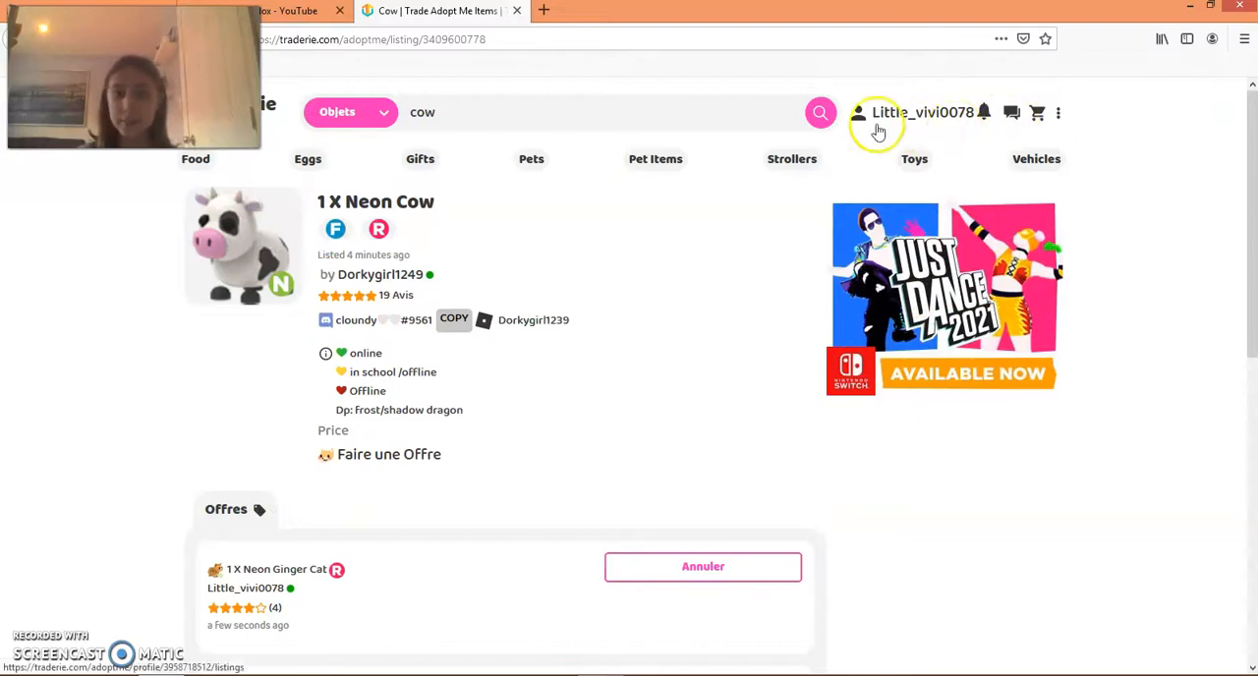
mouse_move(741, 114)
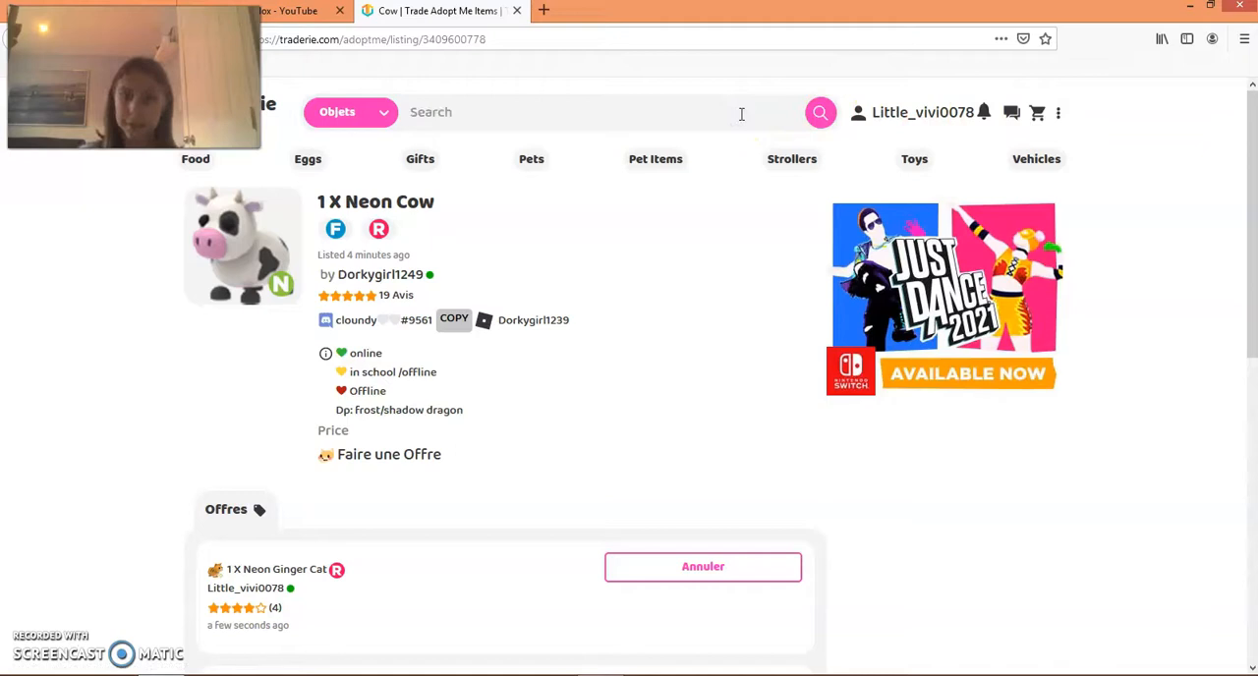
- Search 'snow owl' in Objets and bring the Snow Owl seller listings into view
type("owl")
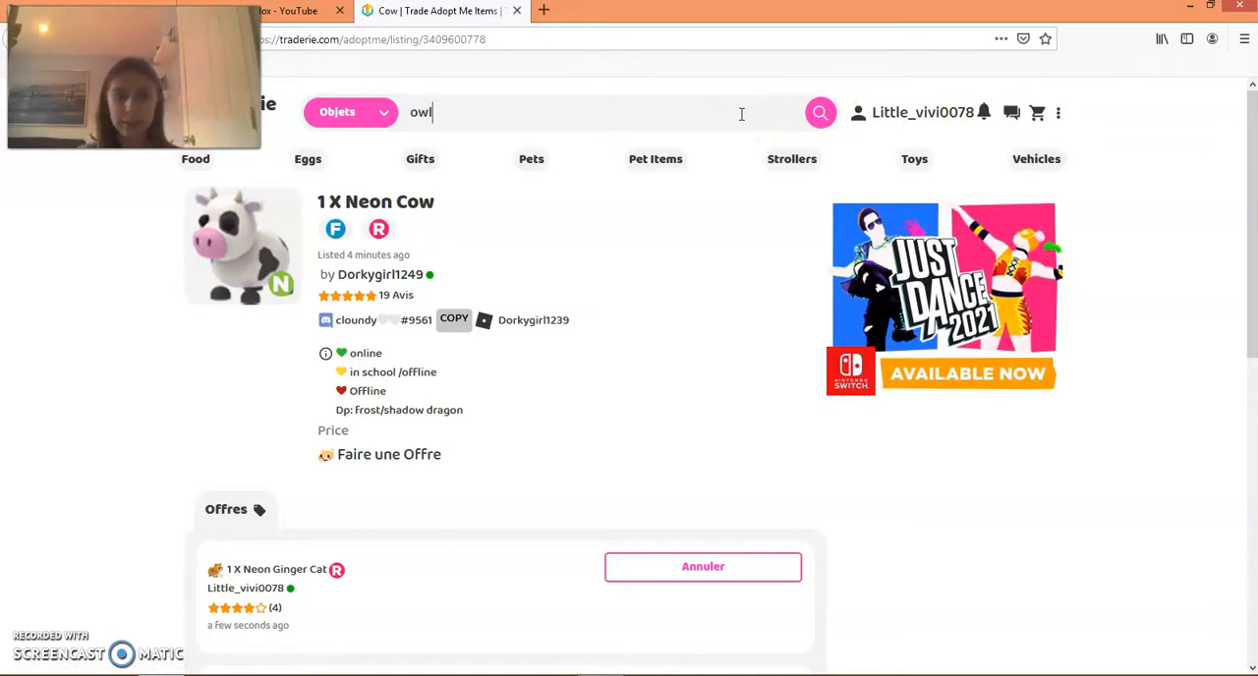
type("sn")
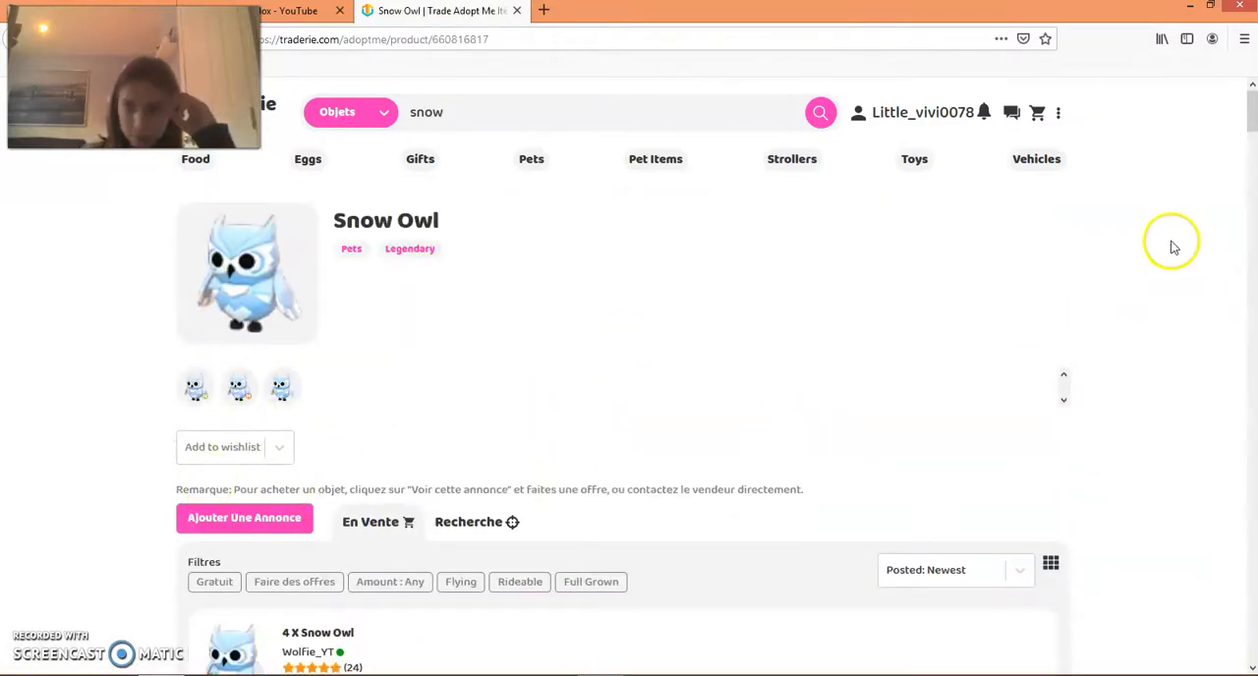
scroll("down", 3)
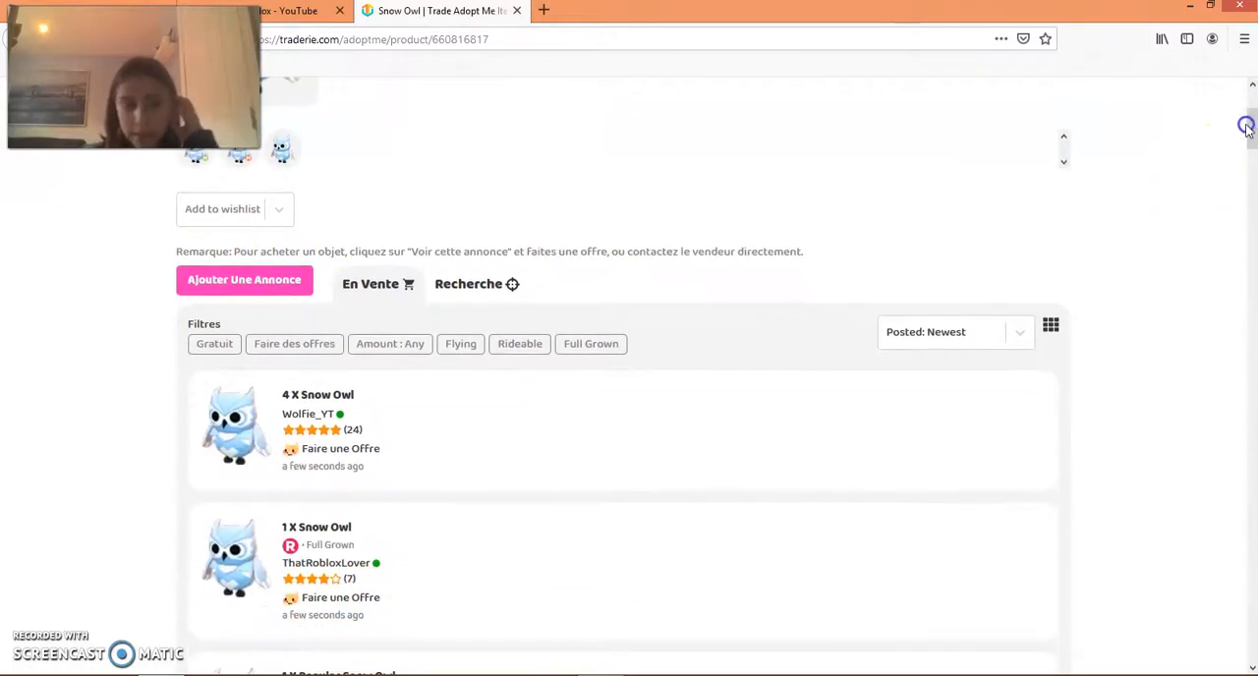
mouse_move(399, 442)
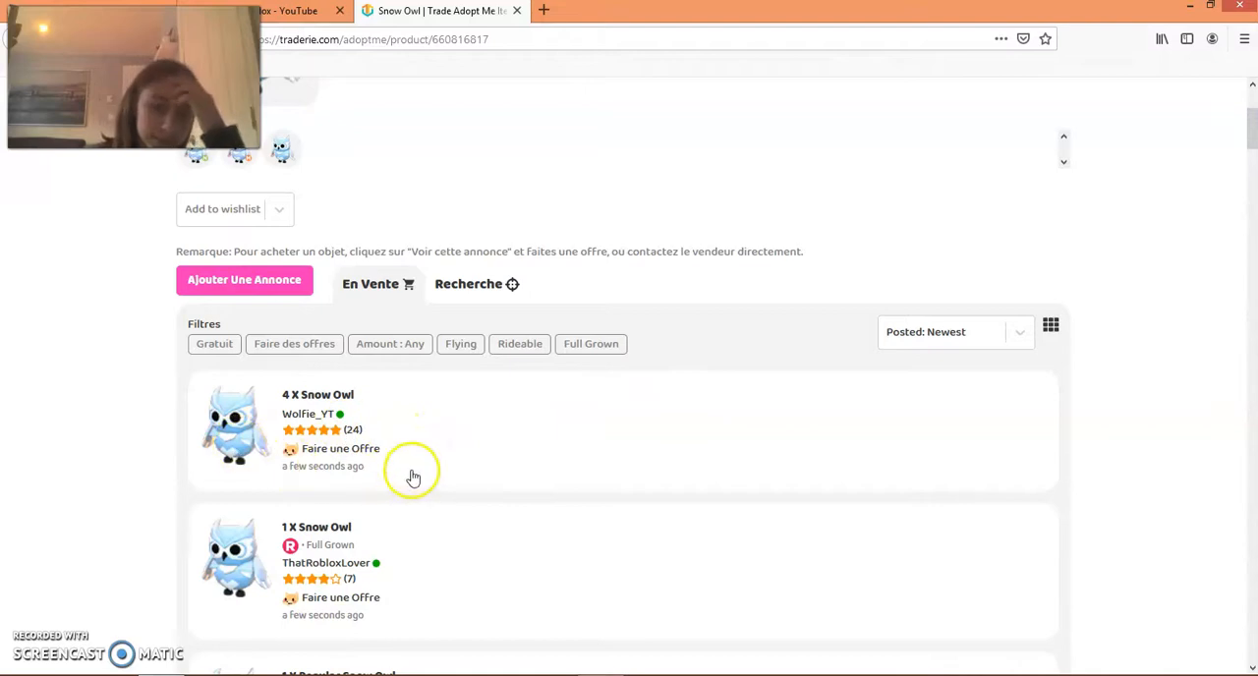
- Start an offer (Faire une Offre) on the 4 X Snow Owl listing
left_click(318, 393)
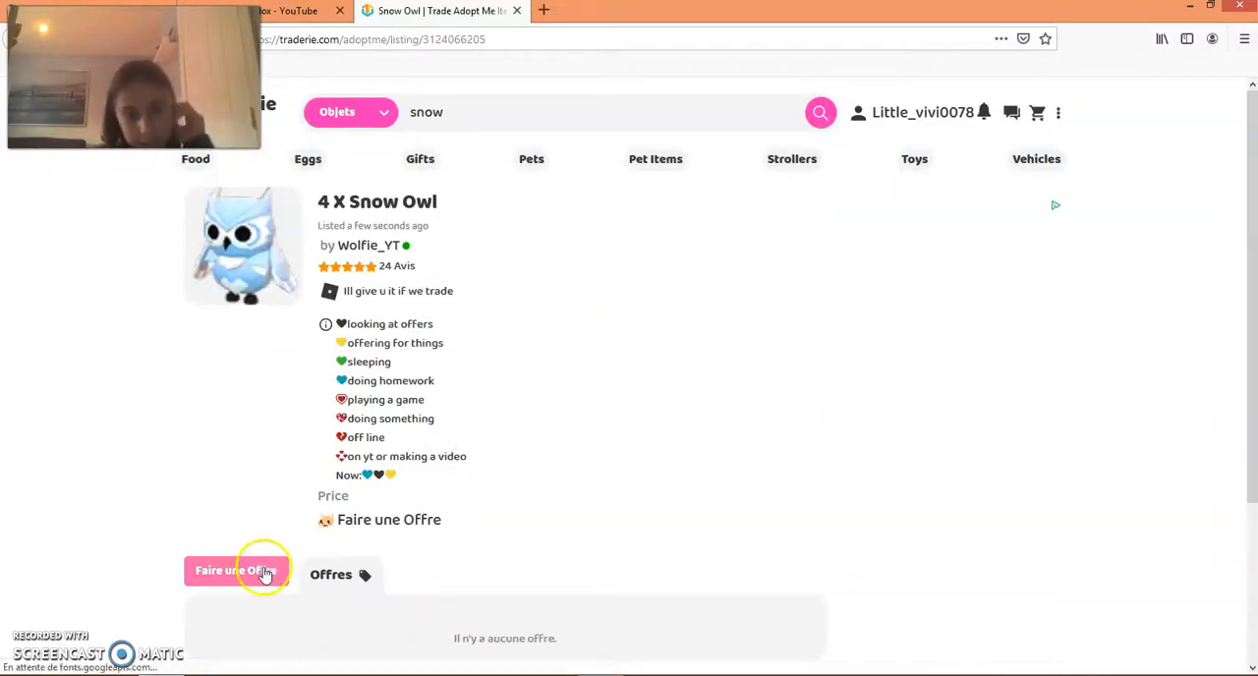
left_click(236, 570)
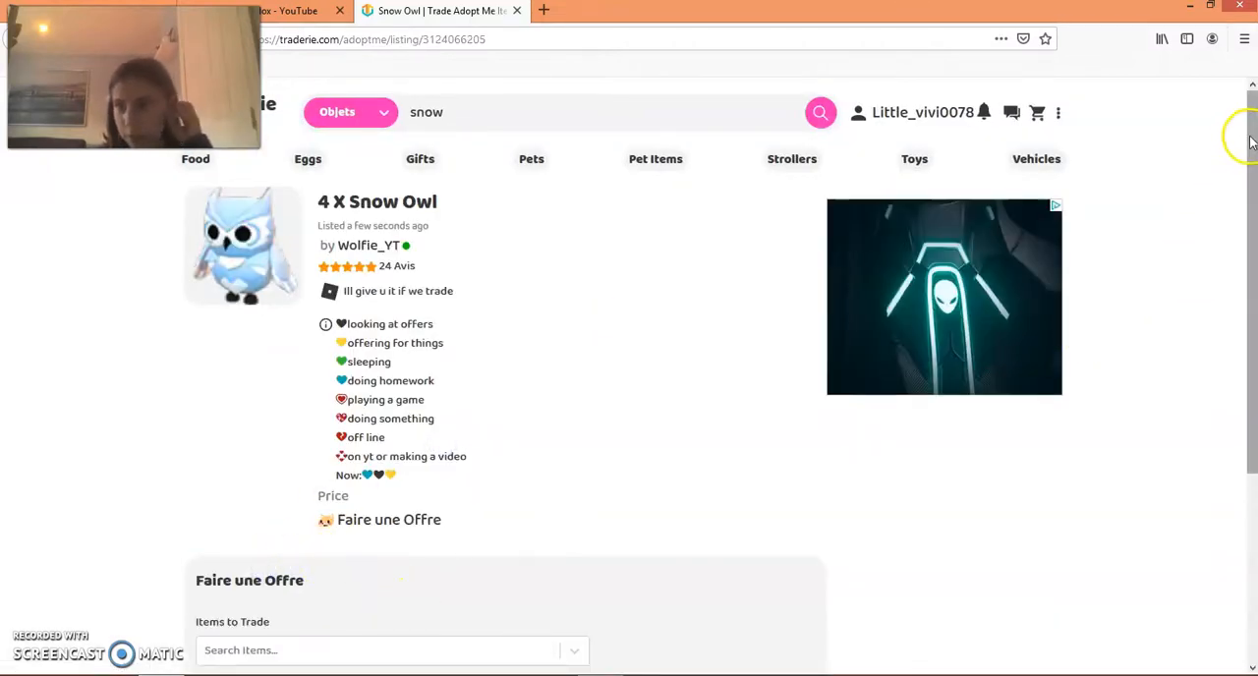
scroll("down", 3)
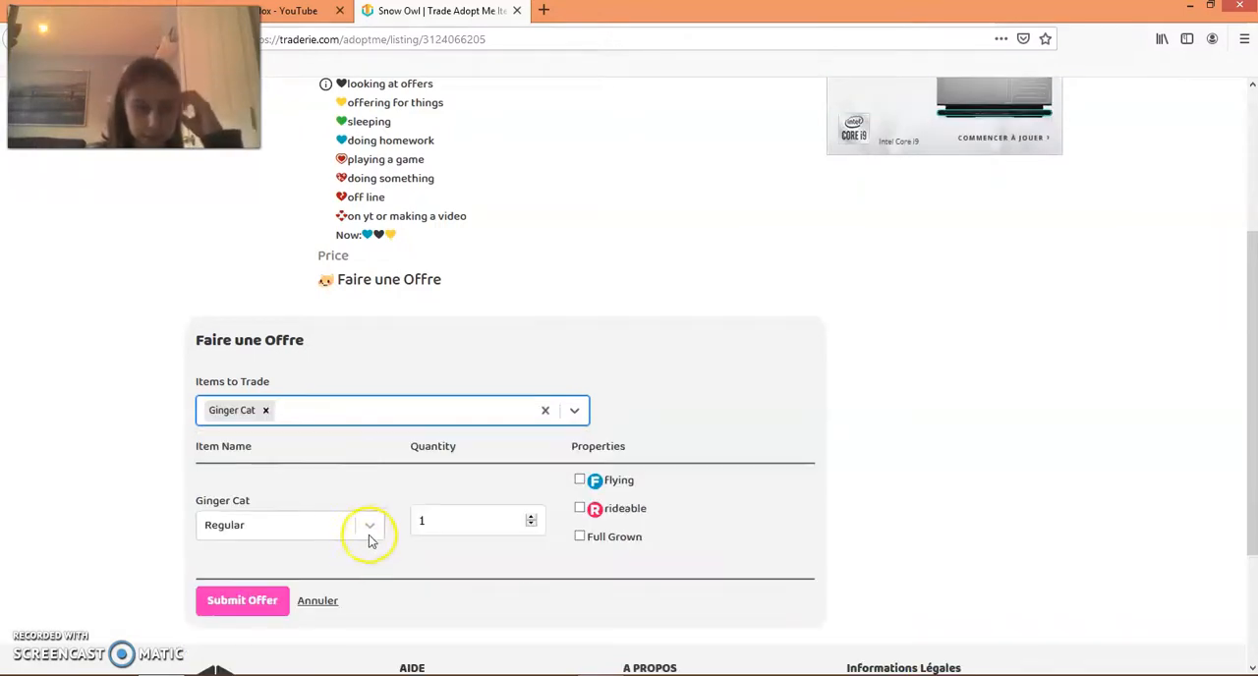
- Set the Ginger Cat to Neon, rideable, and submit the offer
left_click(370, 523)
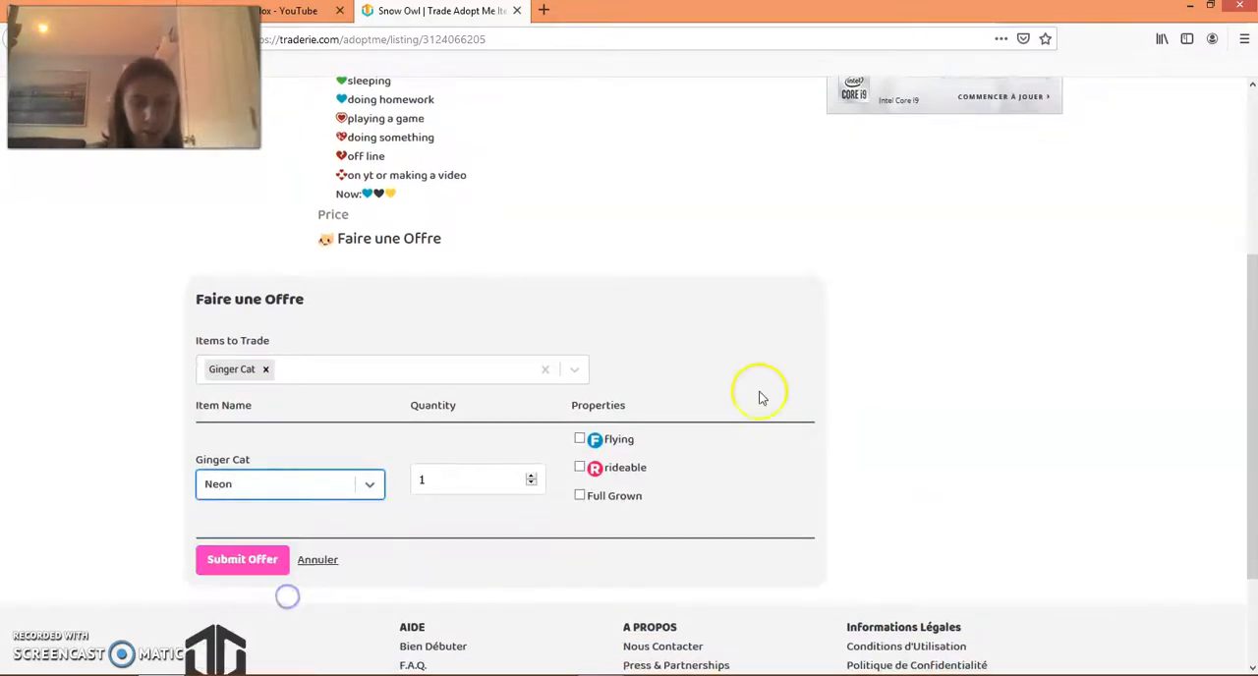
left_click(580, 466)
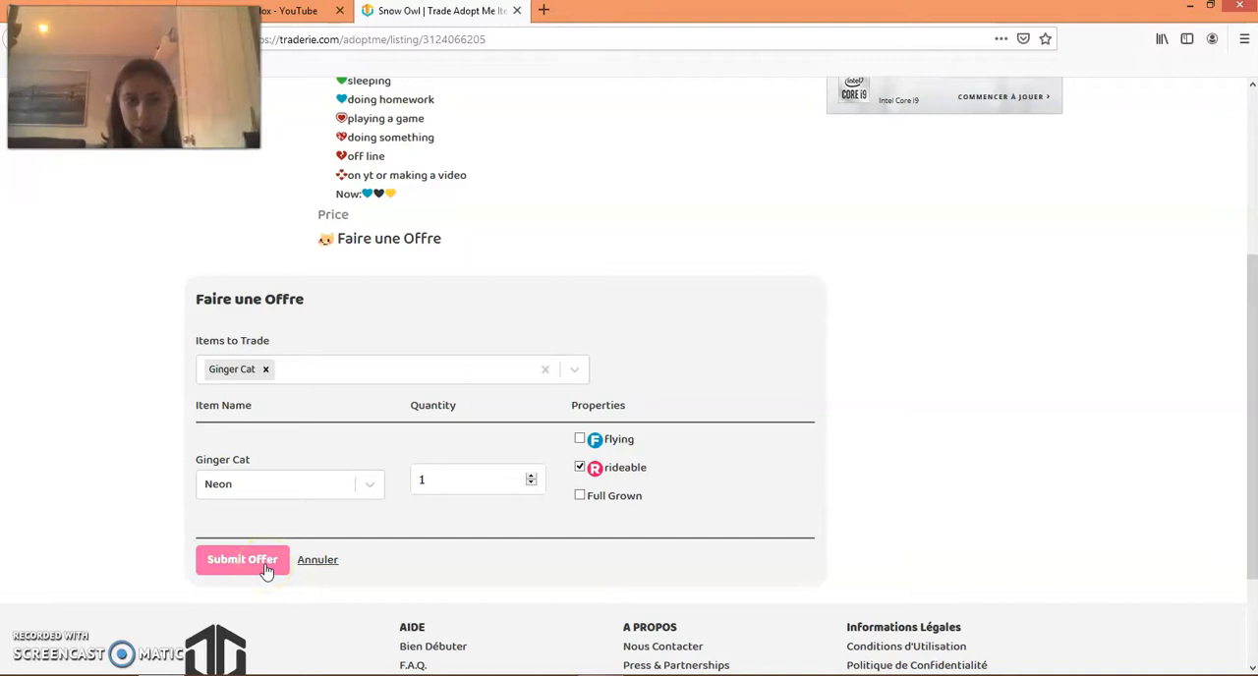
left_click(244, 558)
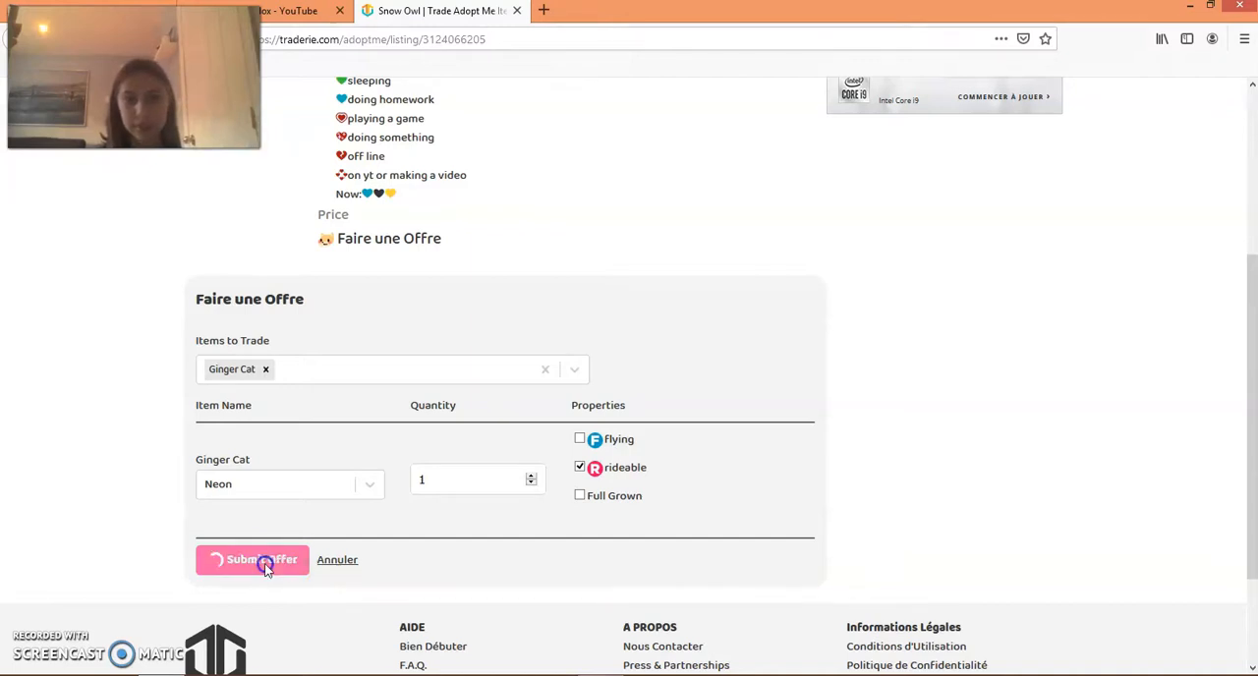
left_click(252, 558)
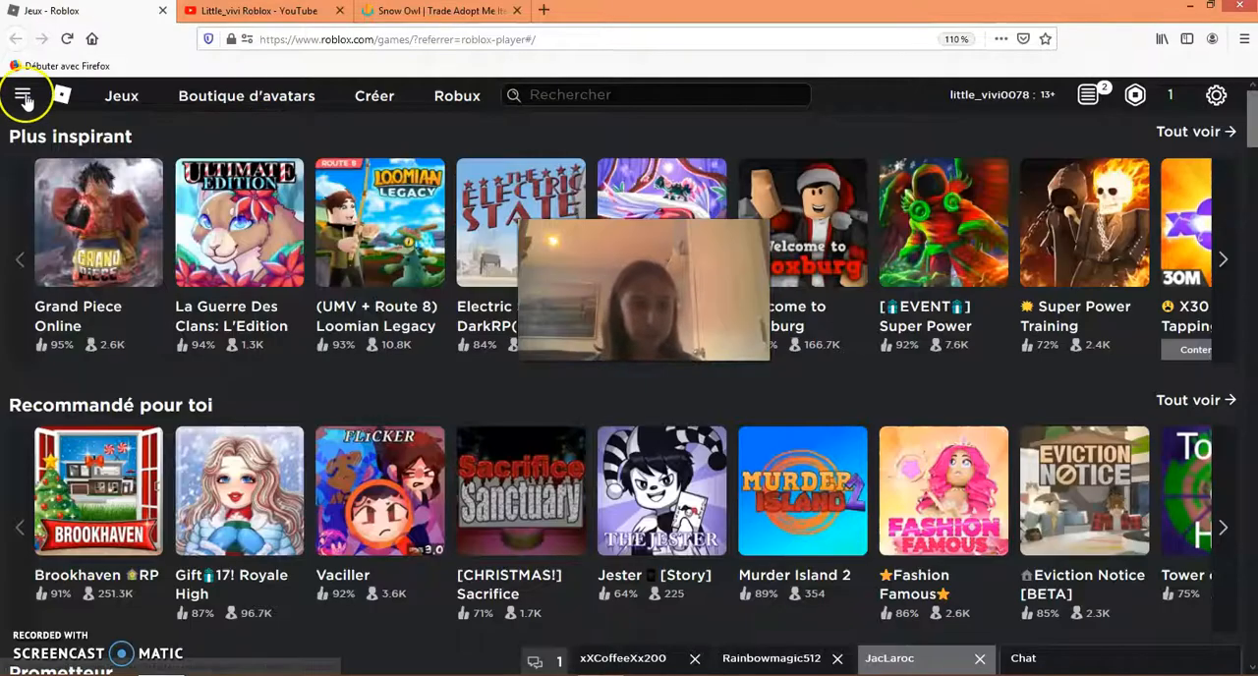
- Open the top-left menu on the Roblox Jeux page
left_click(24, 95)
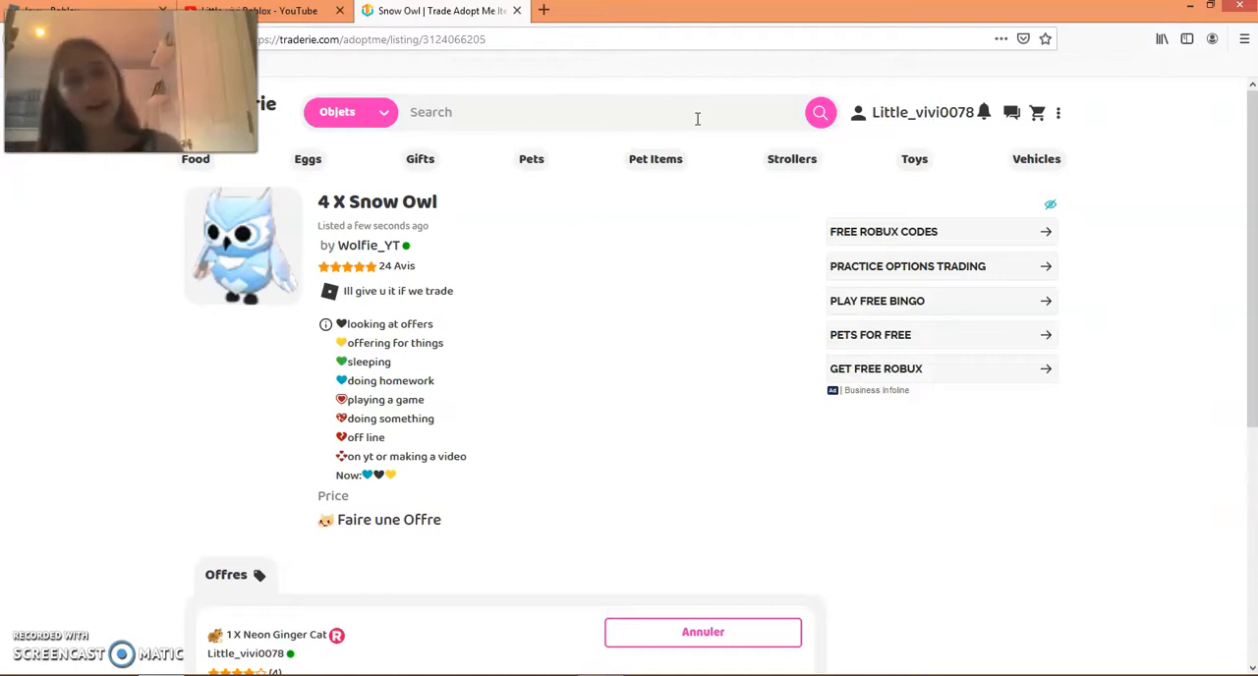
mouse_move(555, 263)
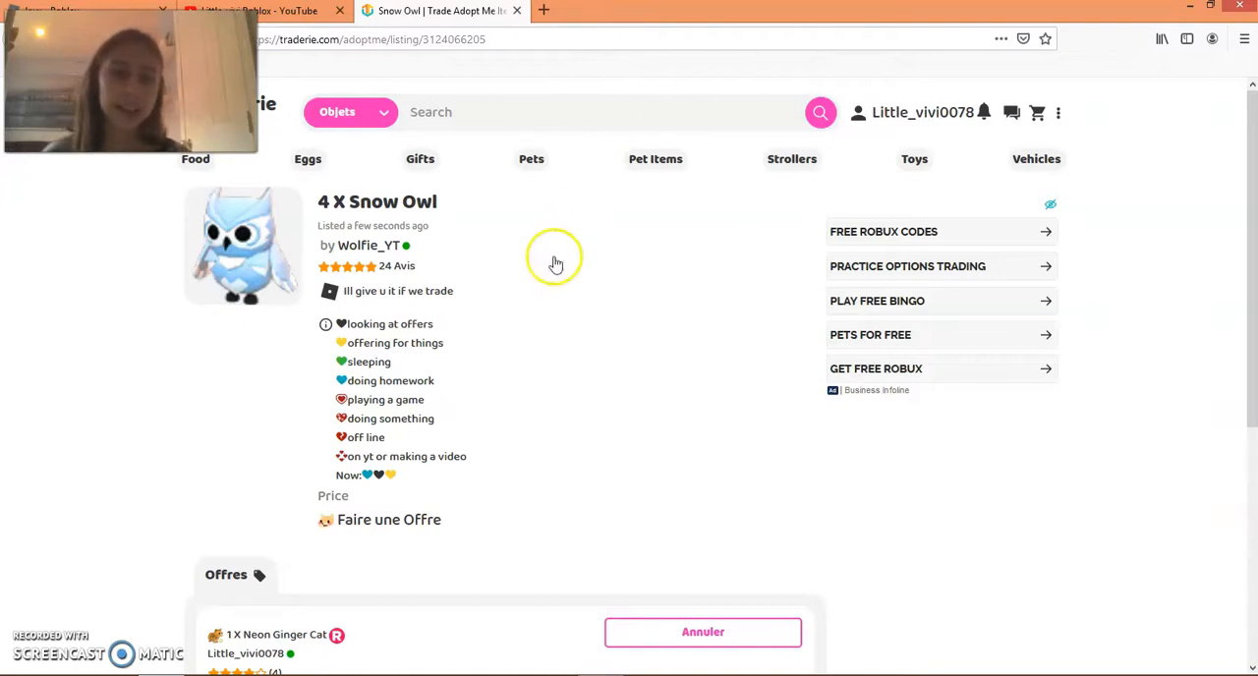
mouse_move(77, 511)
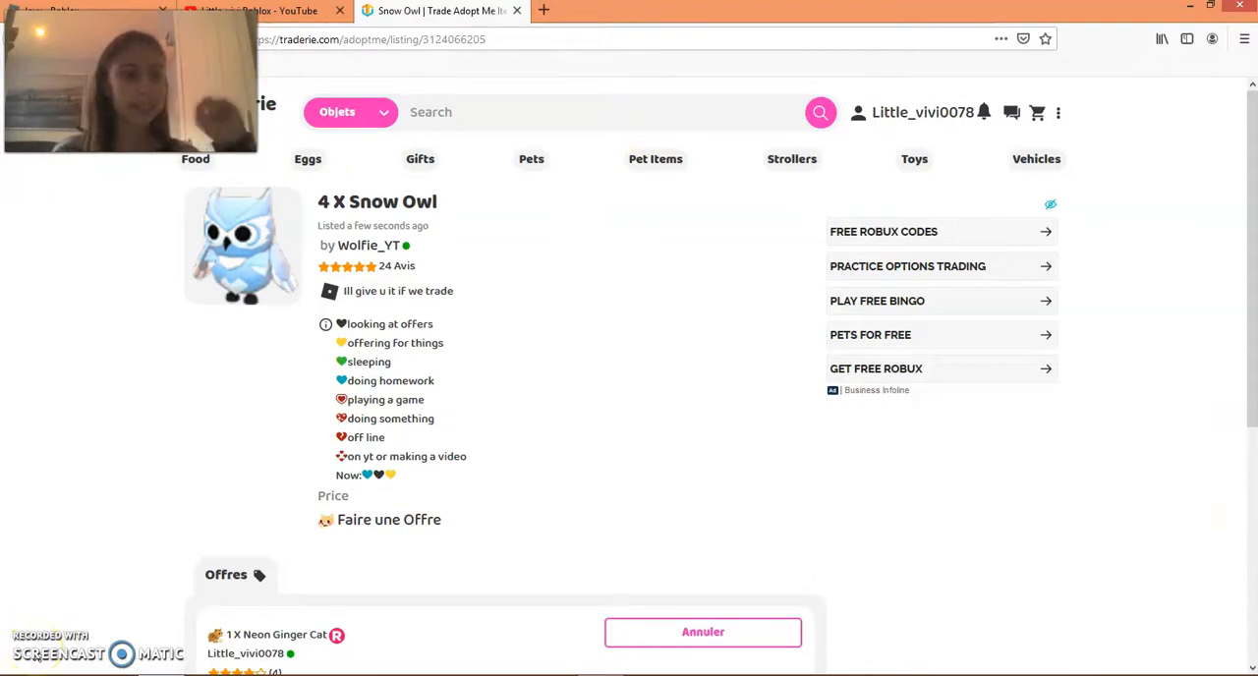
- Switch back to the Traderie Snow Owl tab showing the Offres section
left_click(254, 12)
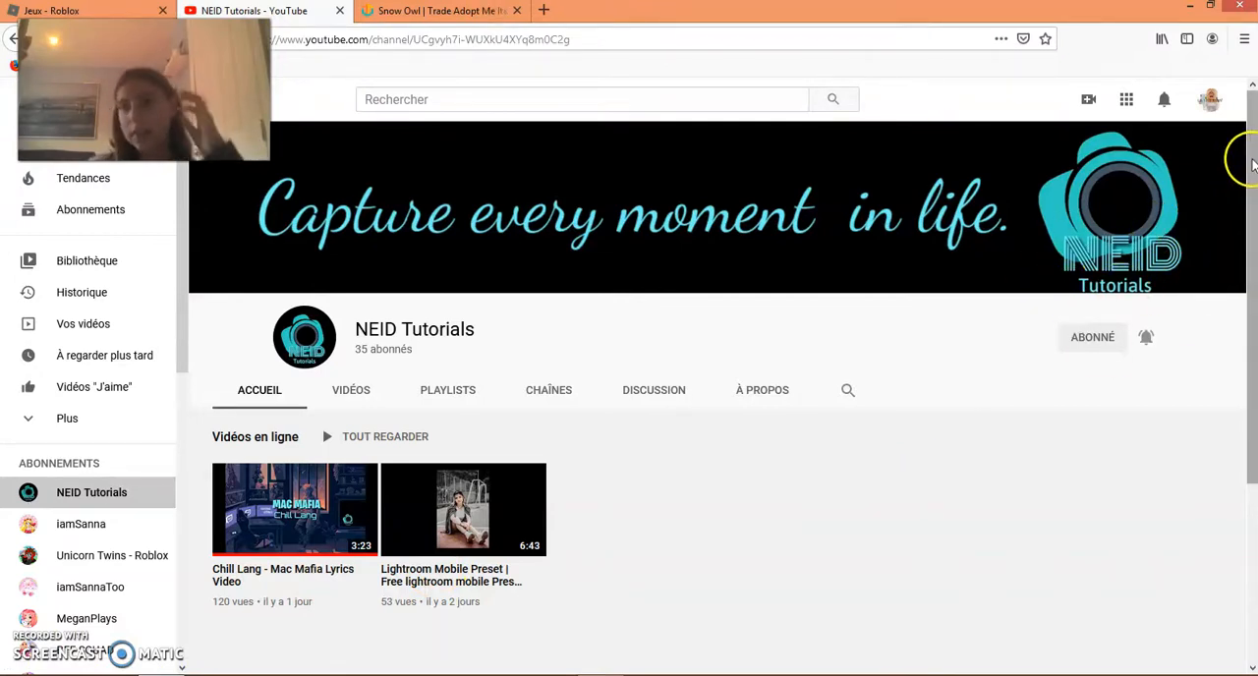
mouse_move(1227, 136)
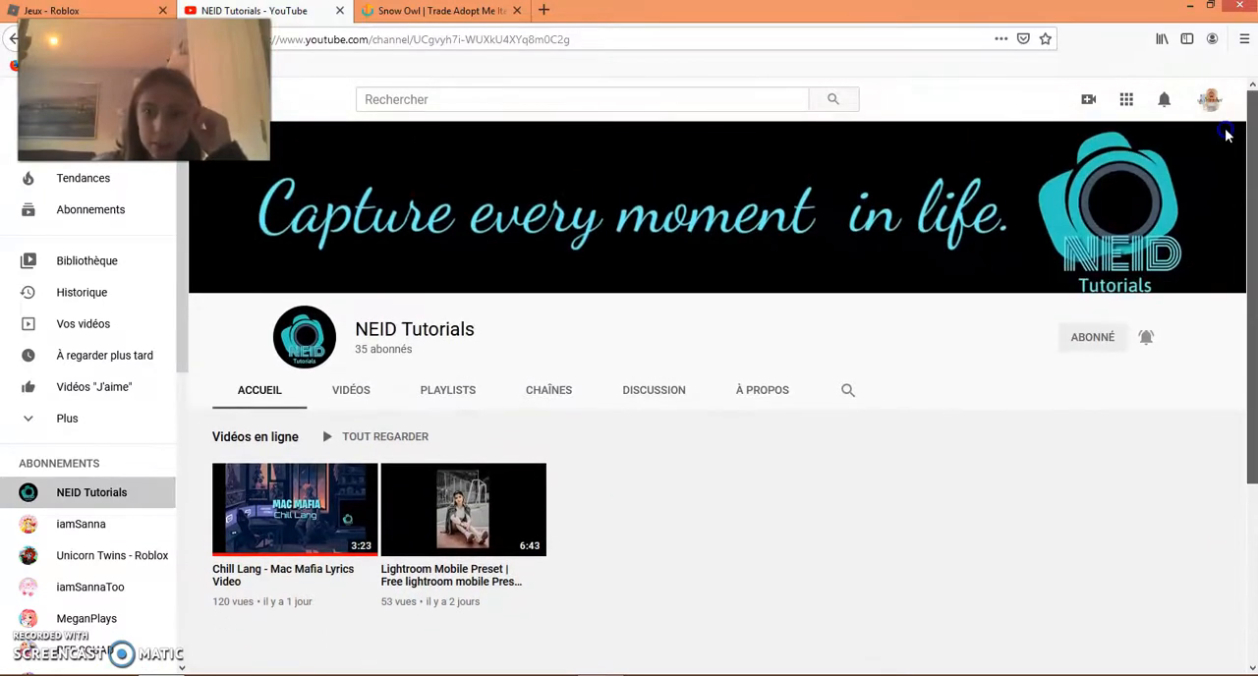
mouse_move(865, 246)
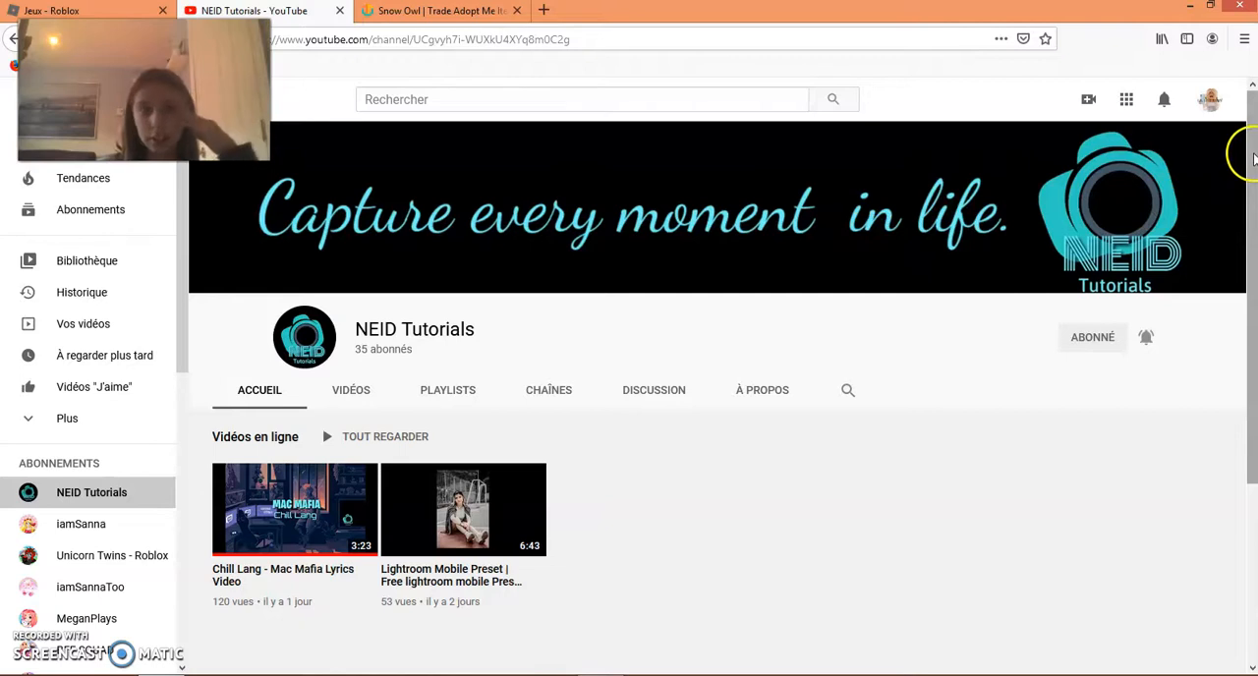
- Scroll through the NEID Tutorials YouTube channel page and its latest videos
scroll("down", 3)
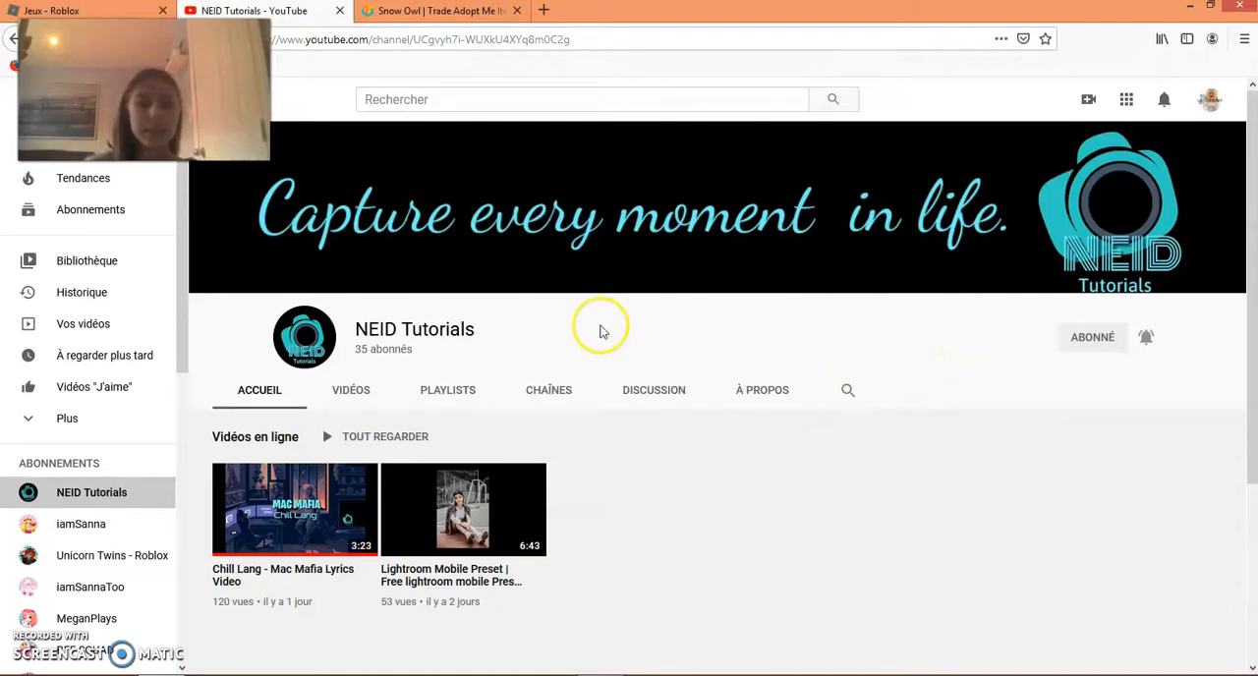
mouse_move(775, 327)
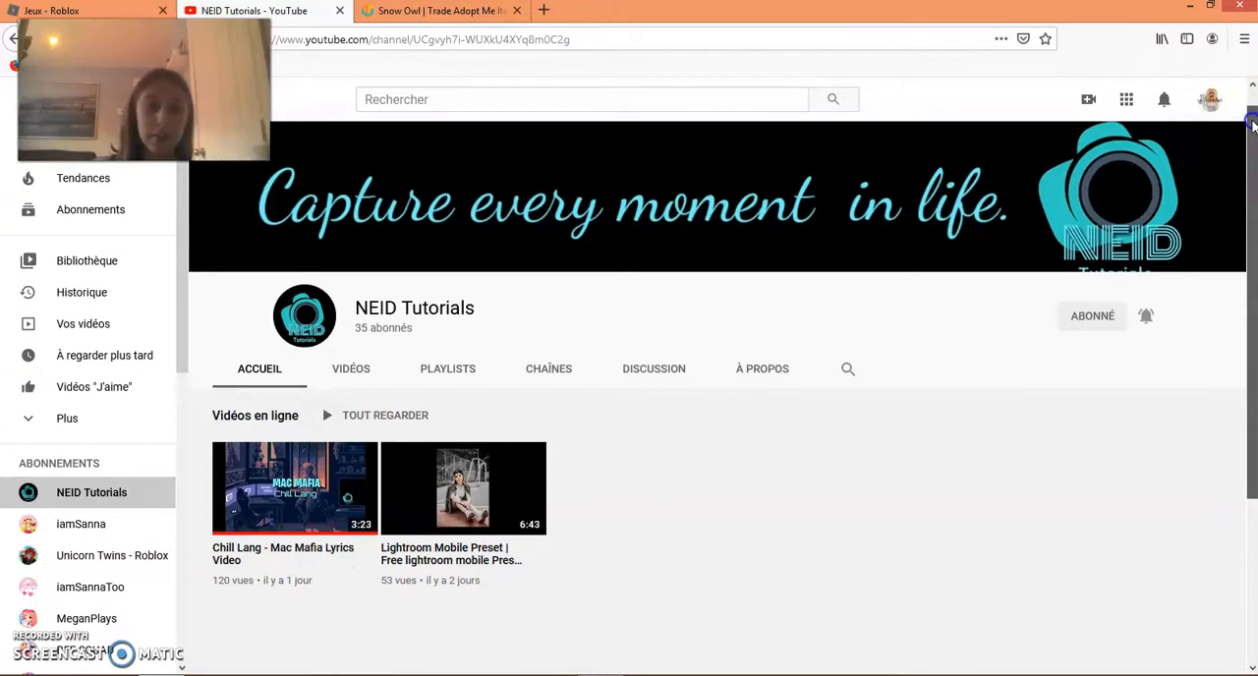
scroll("down", 3)
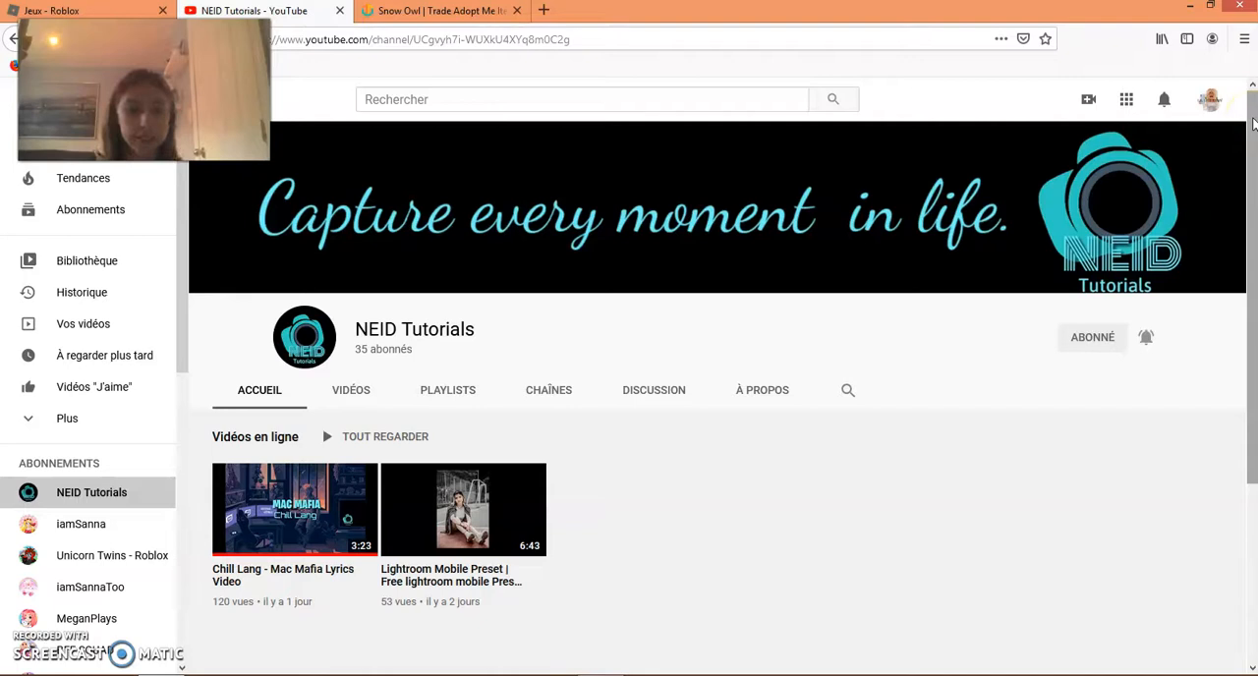
scroll("down", 3)
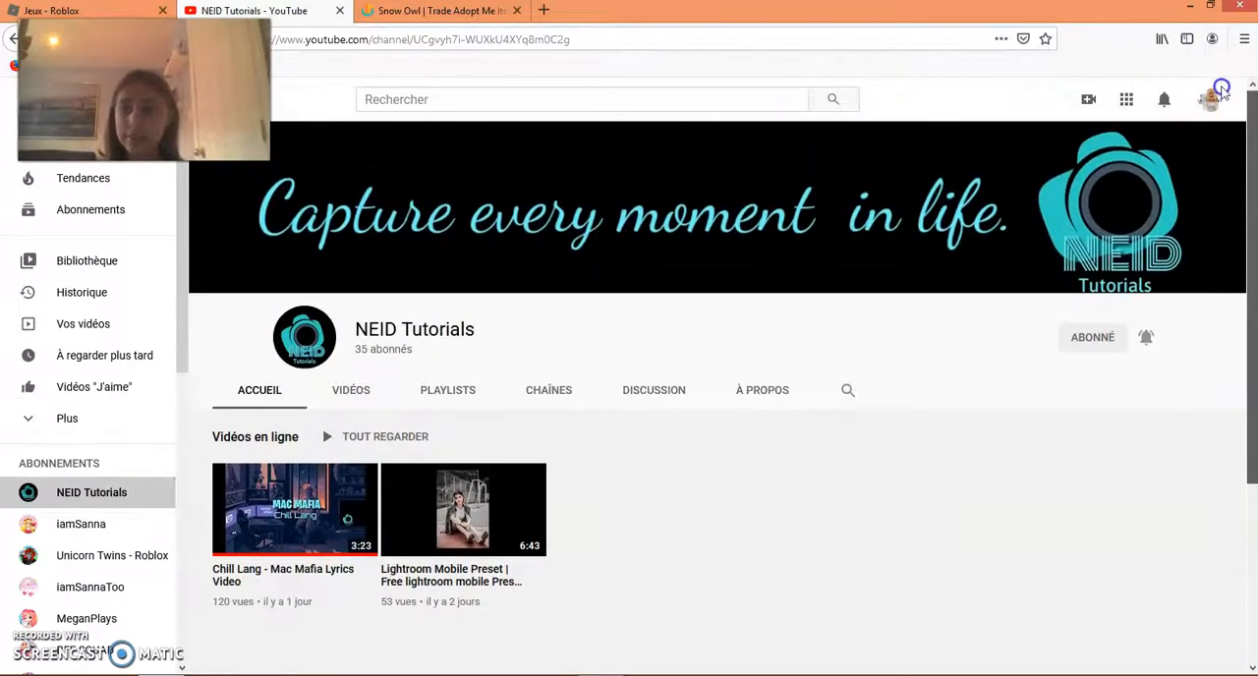
mouse_move(743, 204)
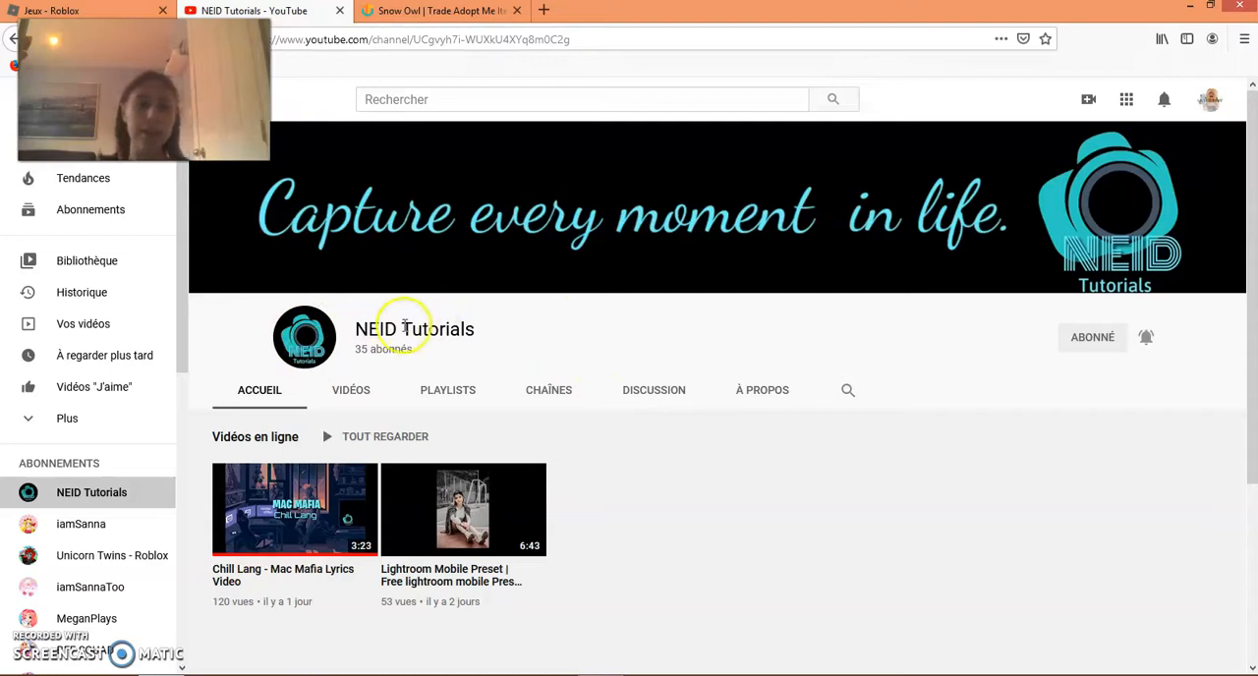
mouse_move(515, 338)
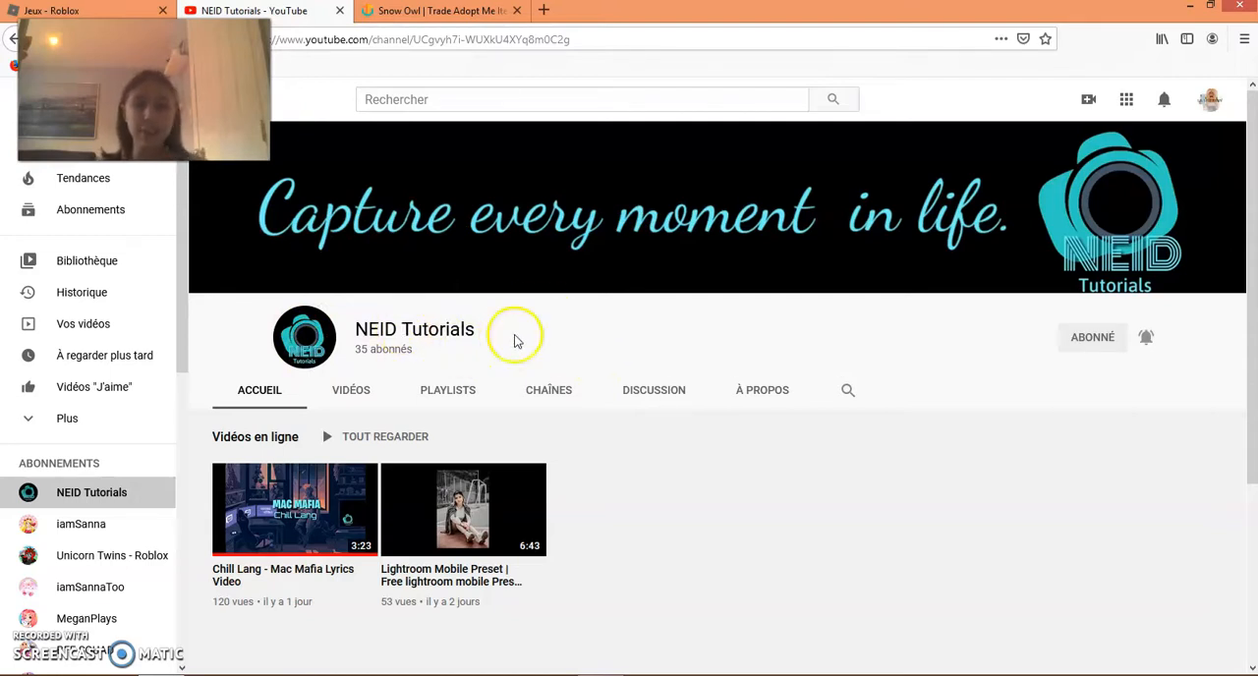
mouse_move(177, 543)
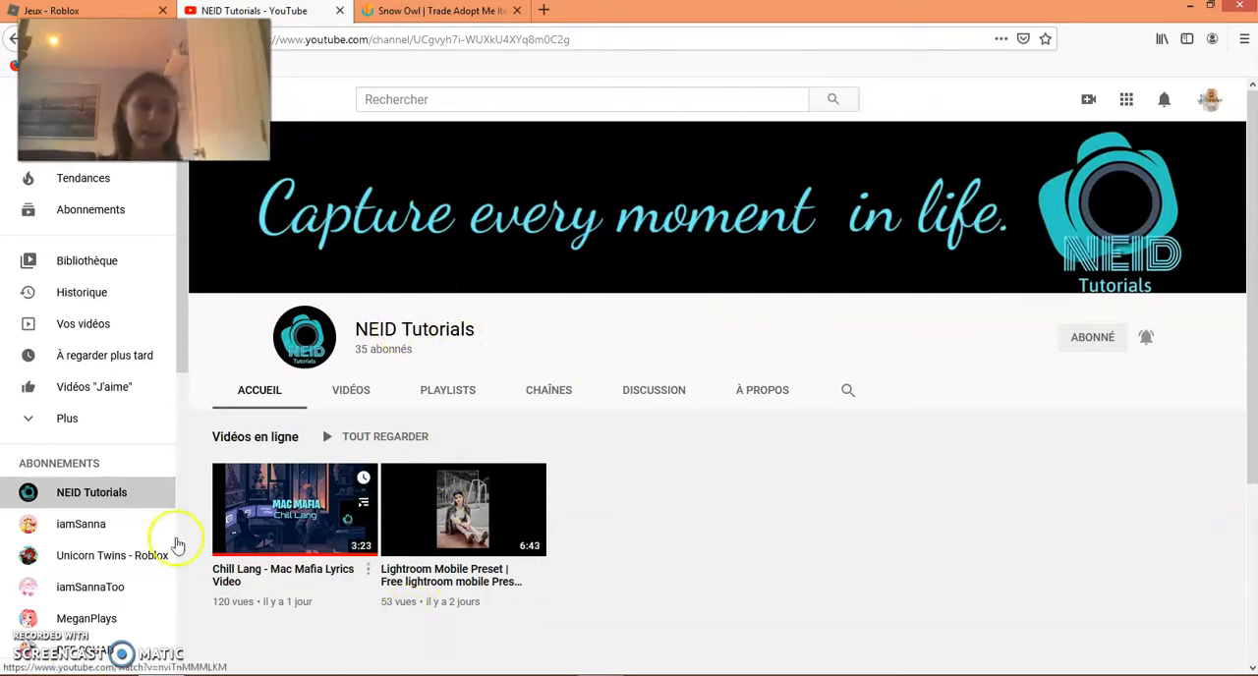
scroll("down", 3)
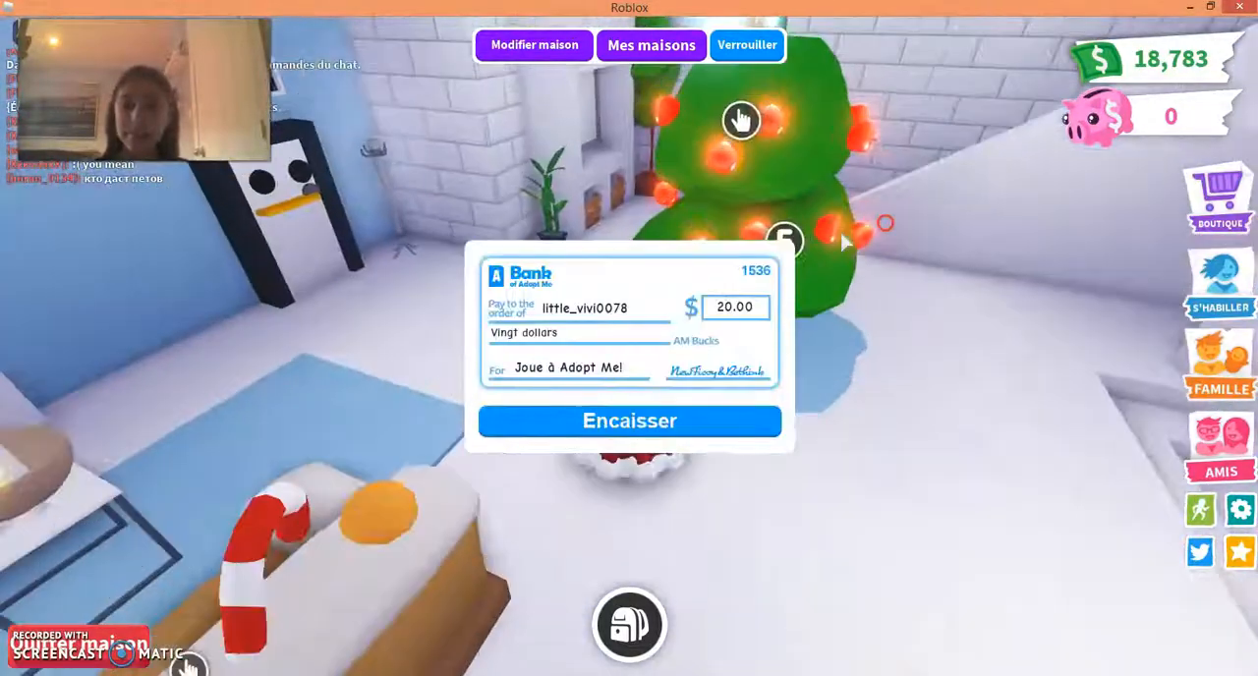
- Cash in the 20-dollar Adopt Me bank cheque with Encaisser
left_click(629, 421)
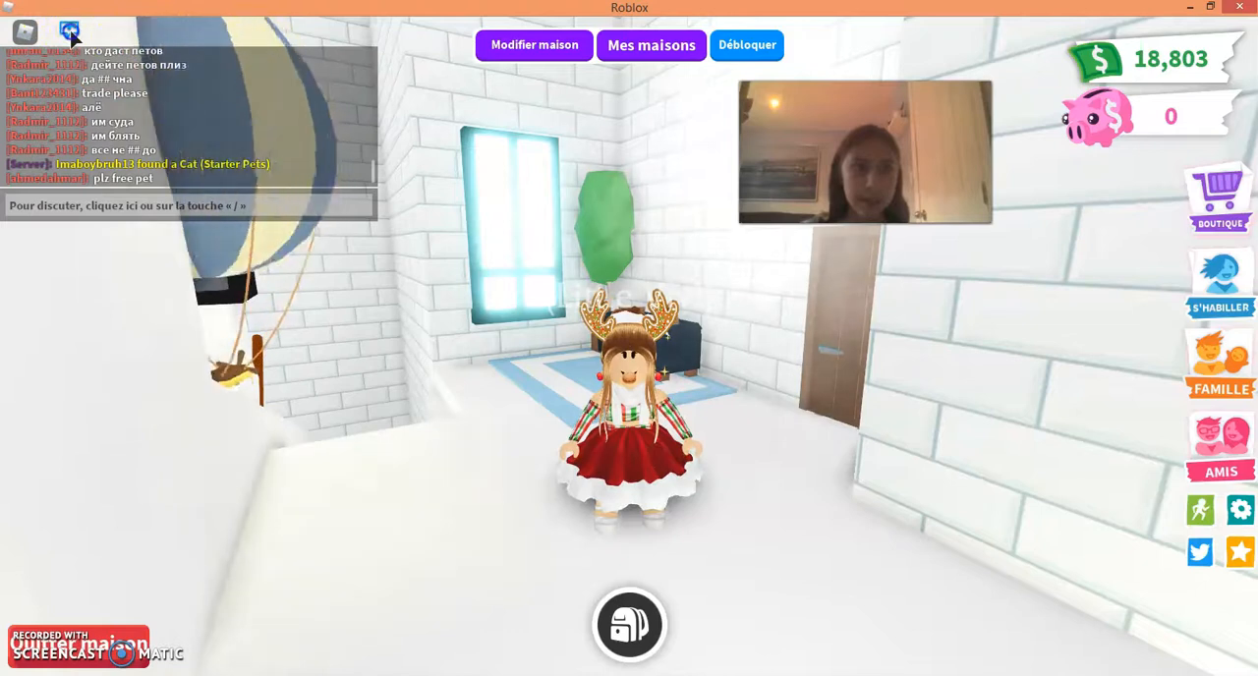
left_click(69, 32)
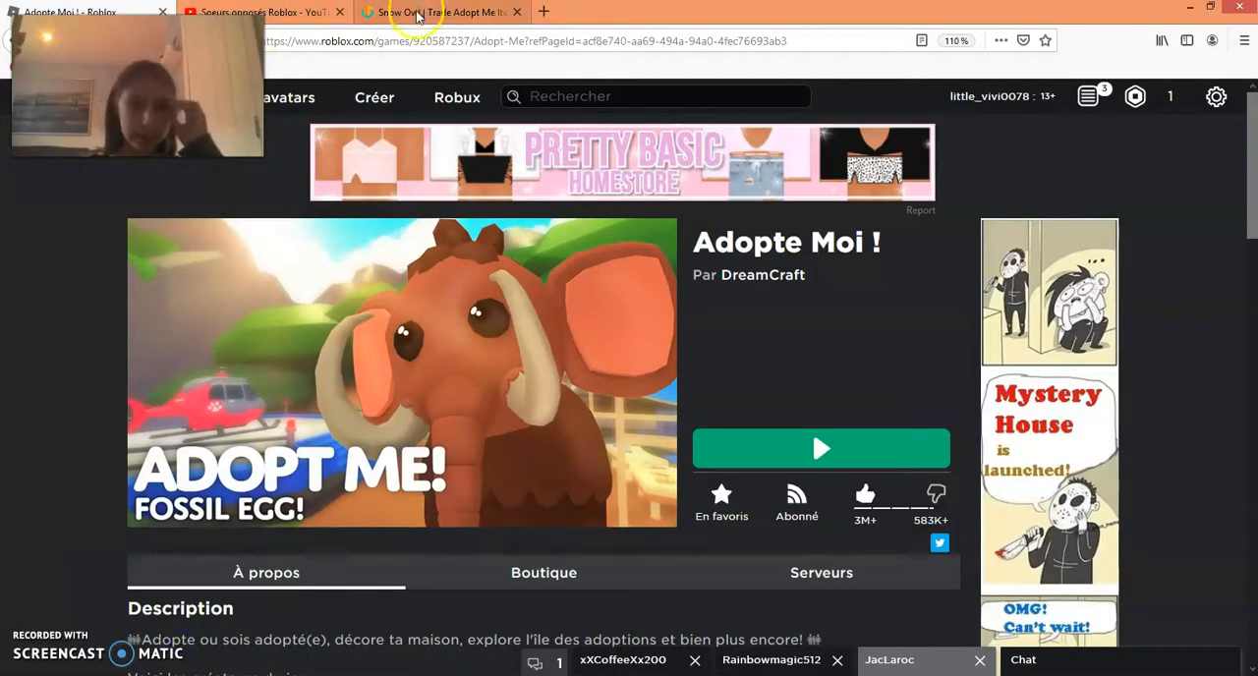
- Return to the 'Snow Owl | Trade Adopt Me' tab with the Neon Ginger Cat offer listed
left_click(437, 12)
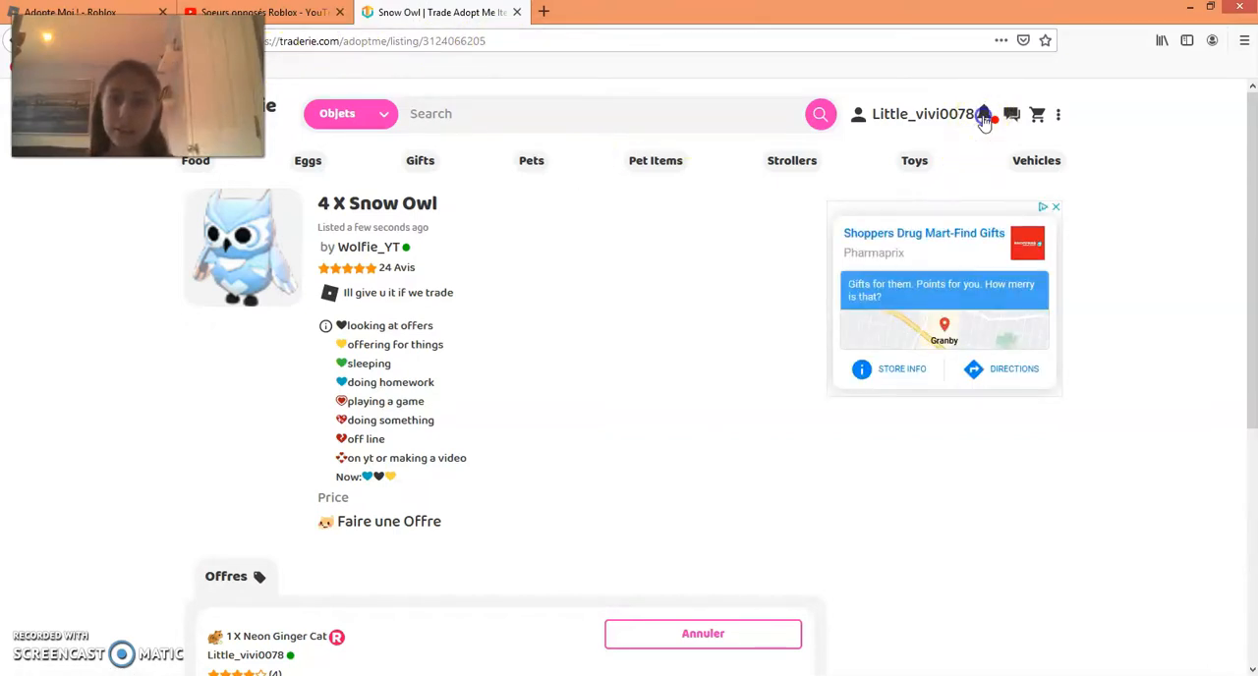
- Close the pharmacy Google ad shown beside the 4 X Snow Owl listing
left_click(983, 114)
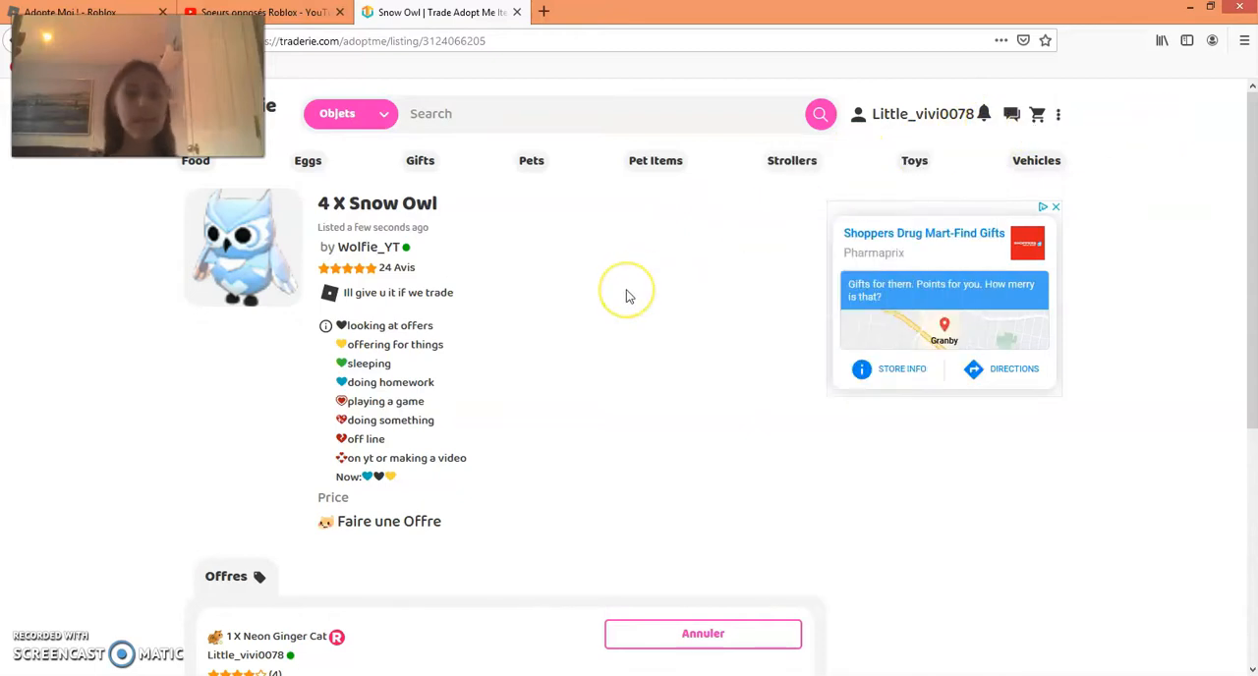
mouse_move(629, 265)
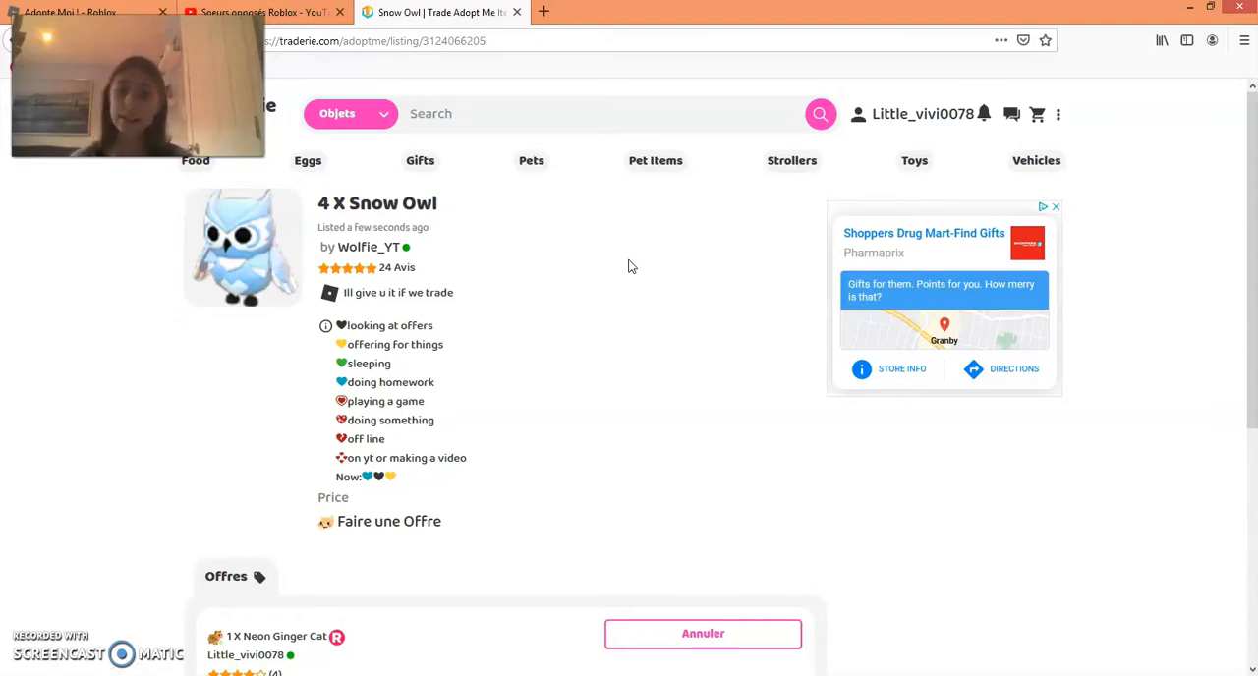
left_click(1056, 207)
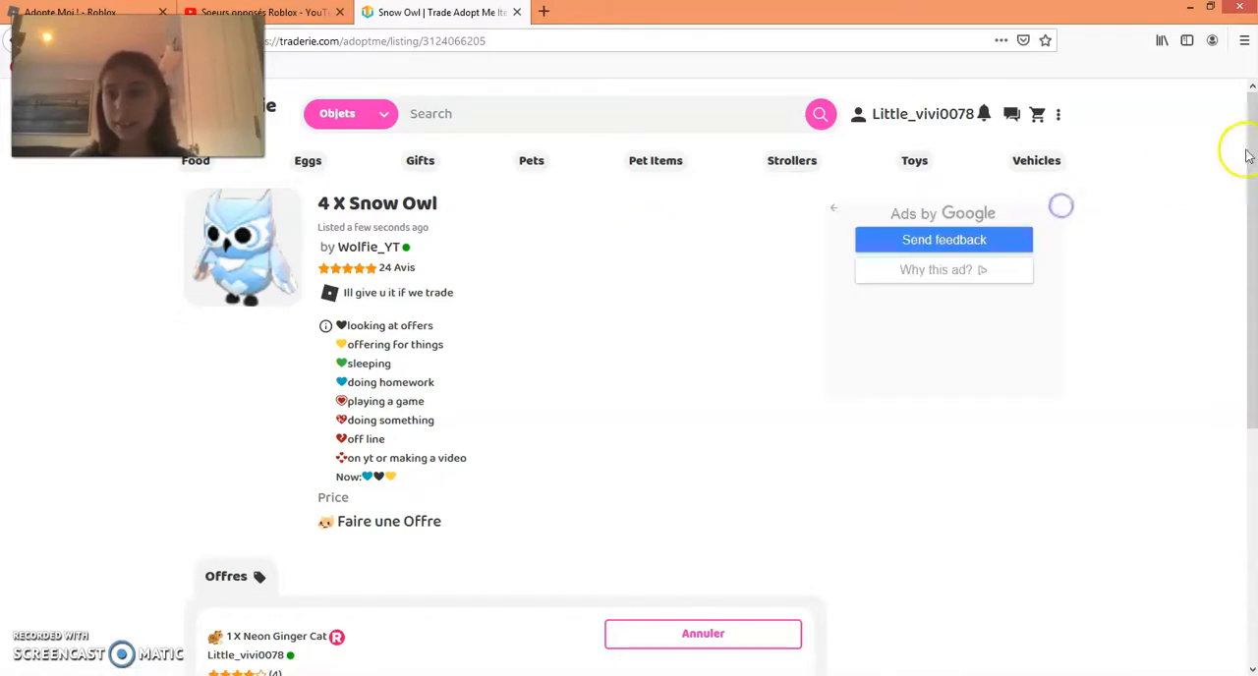
mouse_move(1089, 326)
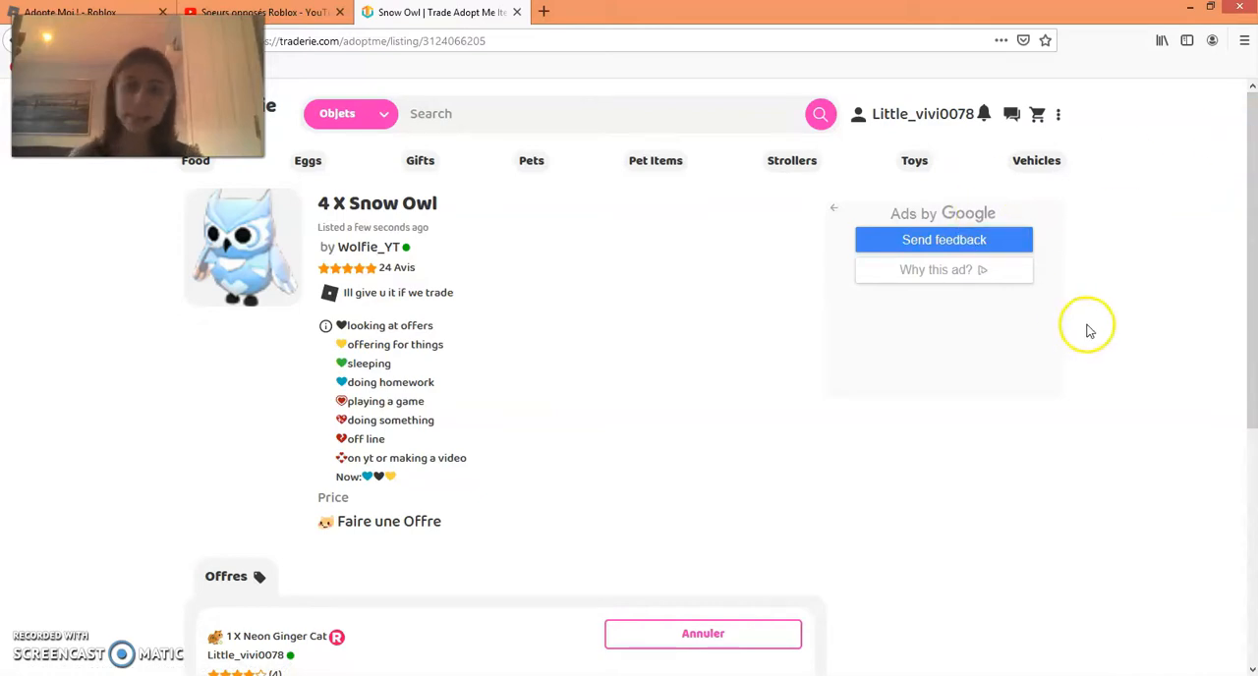